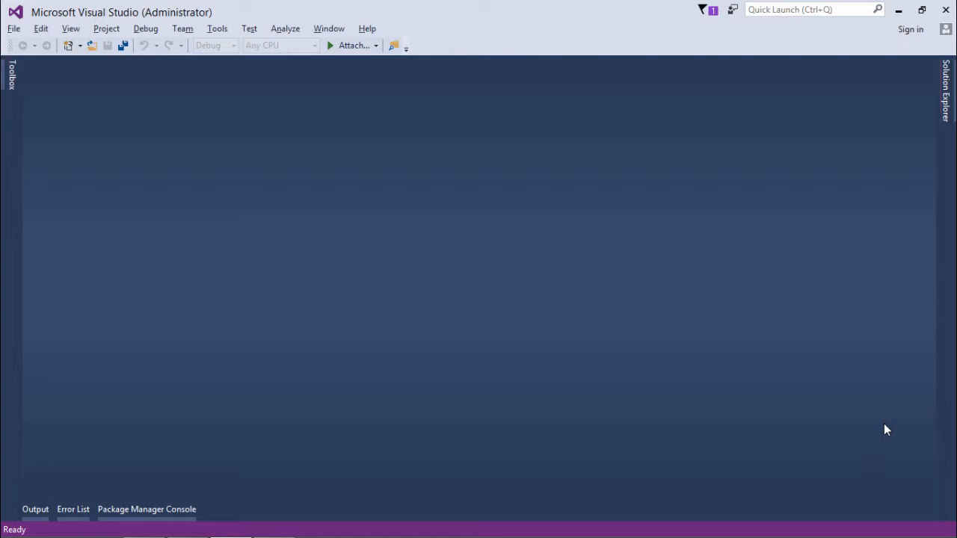
left_click(13, 28)
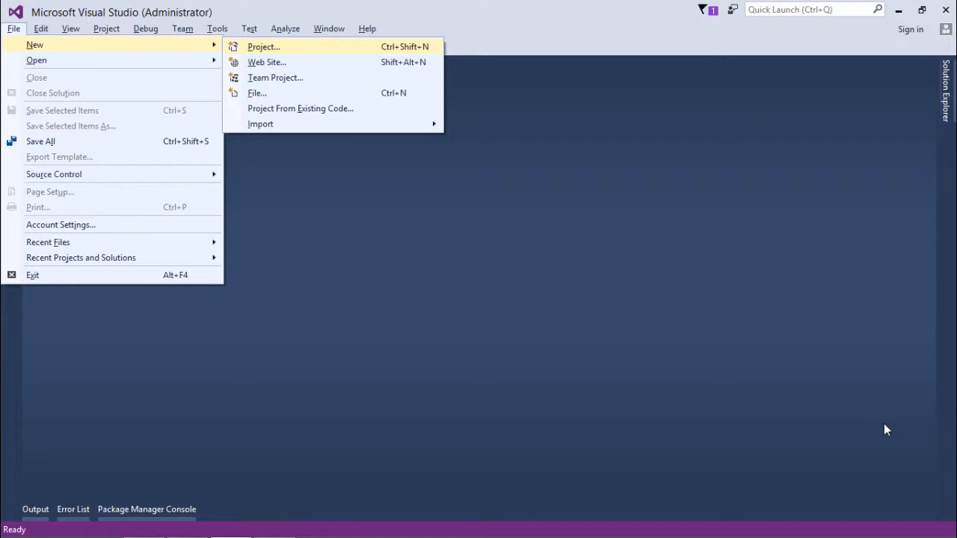
mouse_move(266, 62)
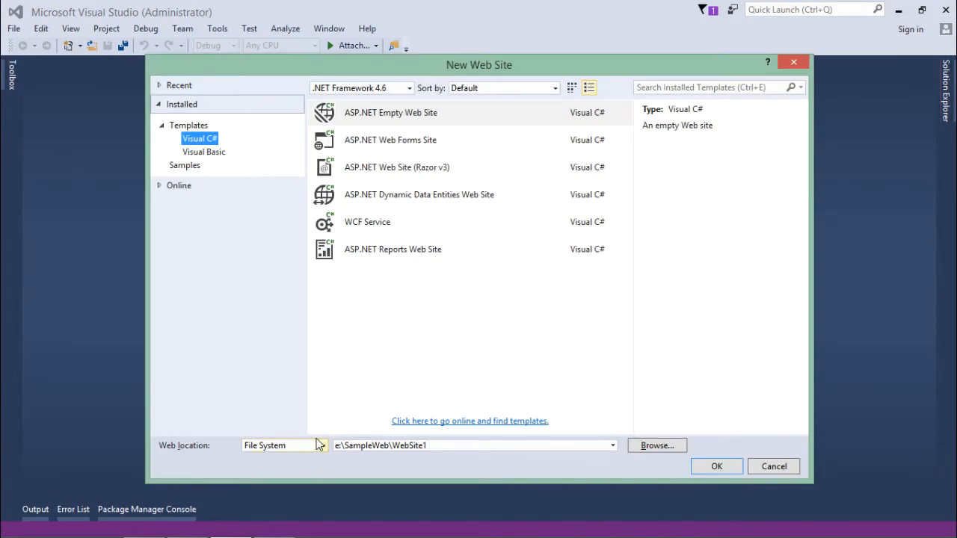
left_click(322, 445)
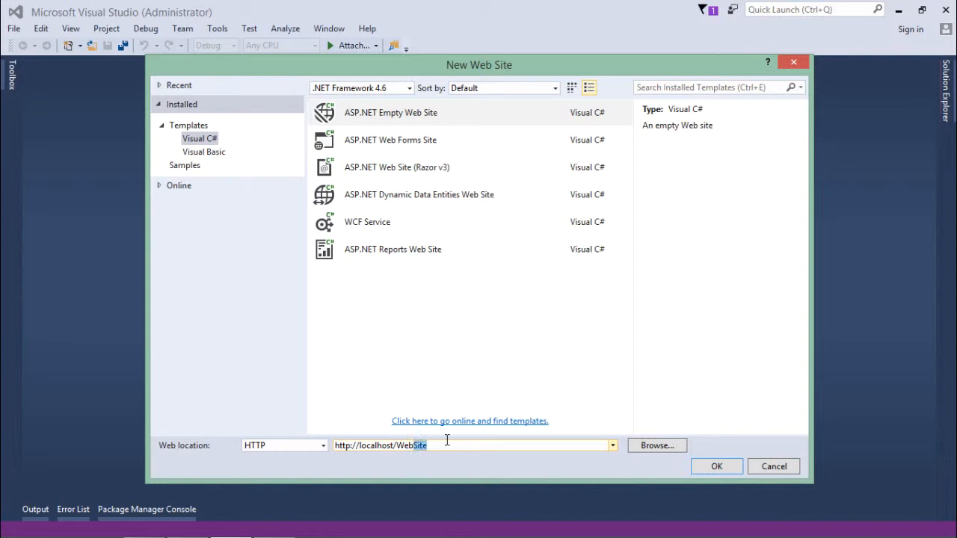
type("linq")
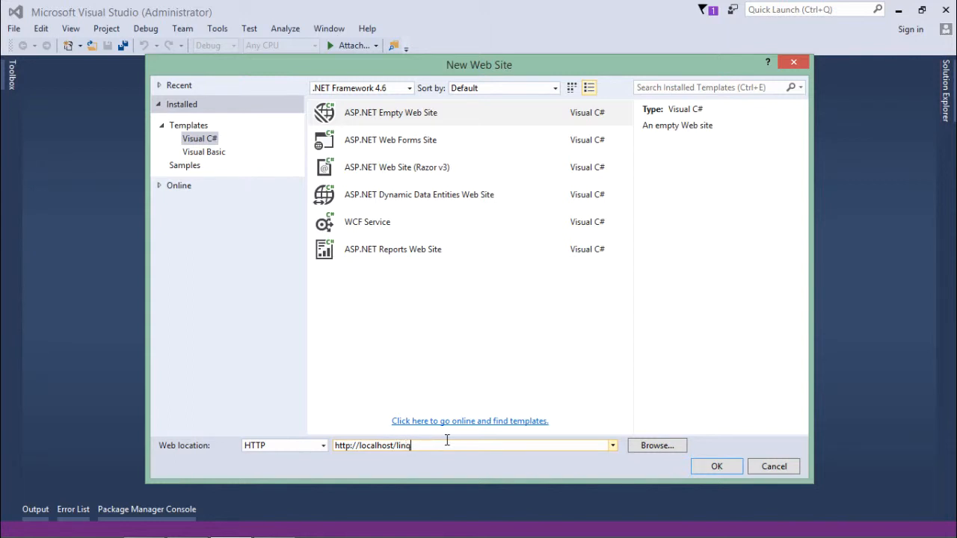
type("demo")
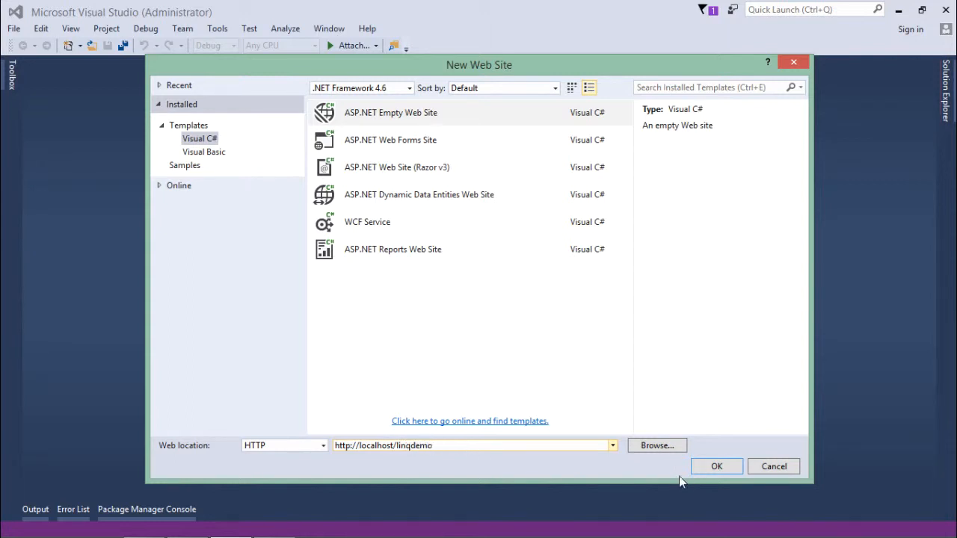
left_click(716, 466)
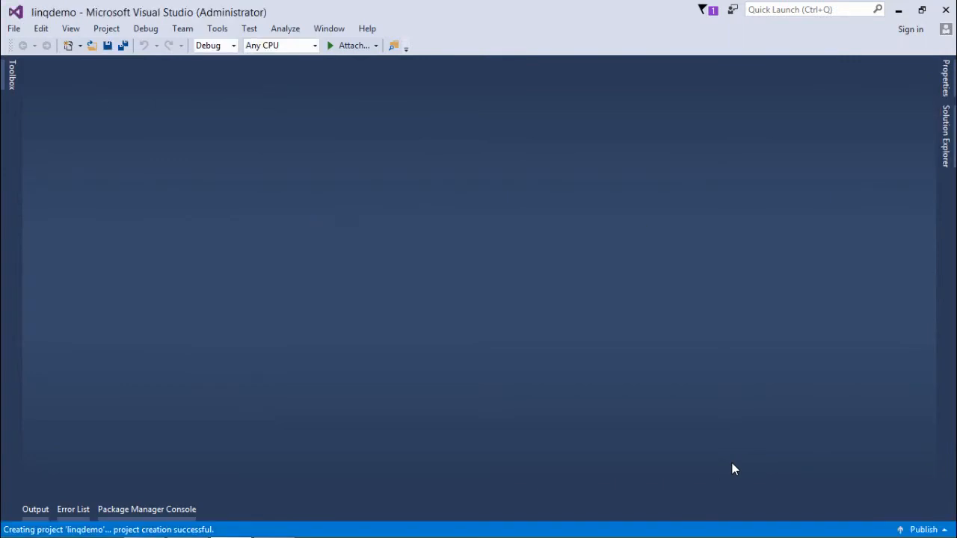
mouse_move(782, 417)
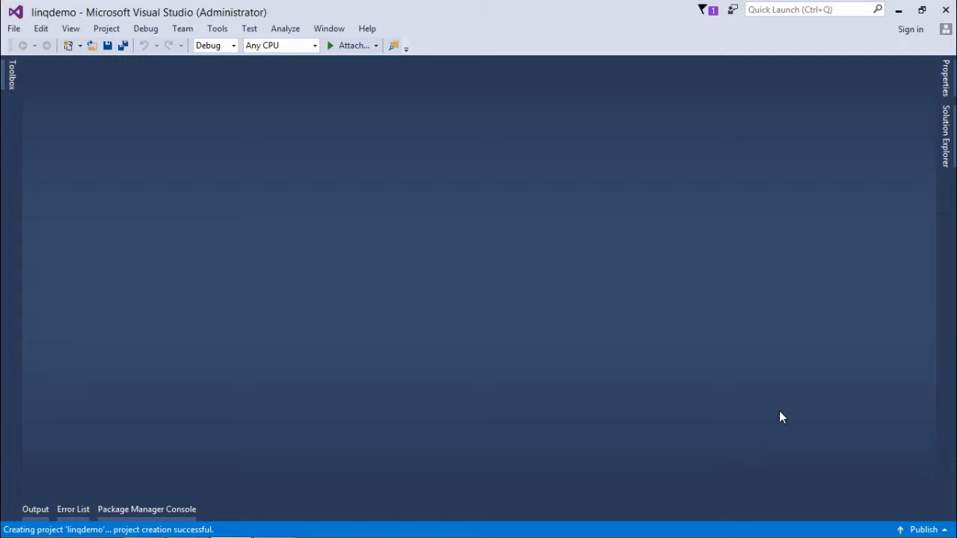
Add a Web Form named Default.aspx with a separate code-behind file to the linqdemo site.
left_click(946, 134)
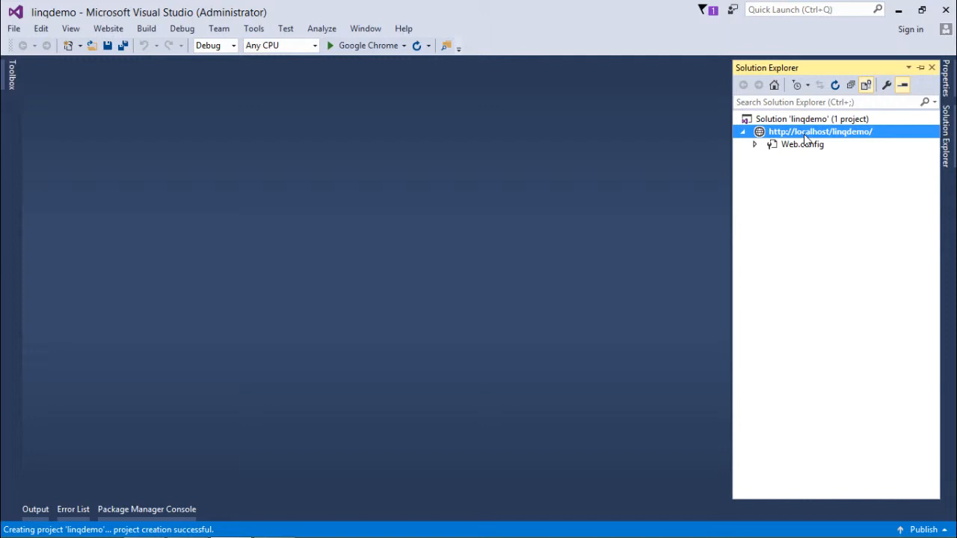
right_click(821, 132)
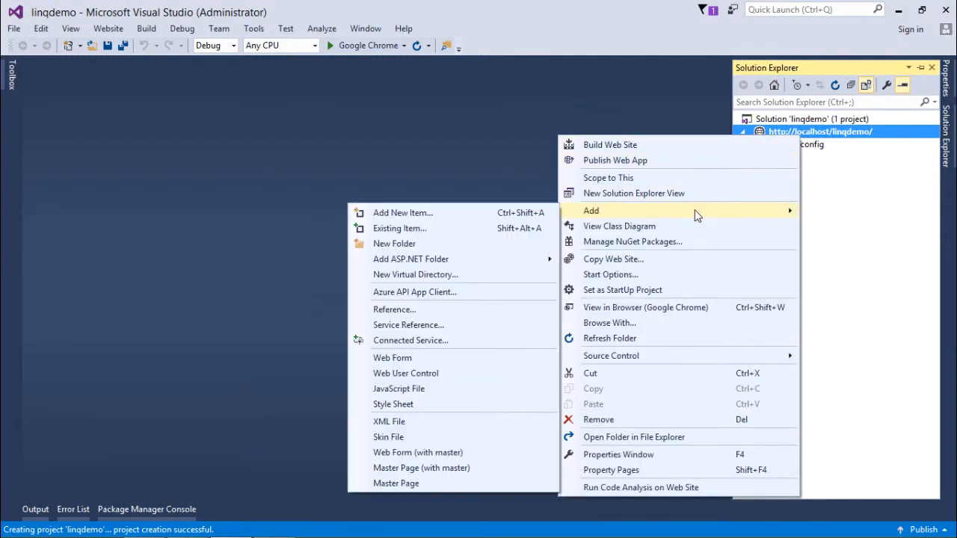
mouse_move(402, 213)
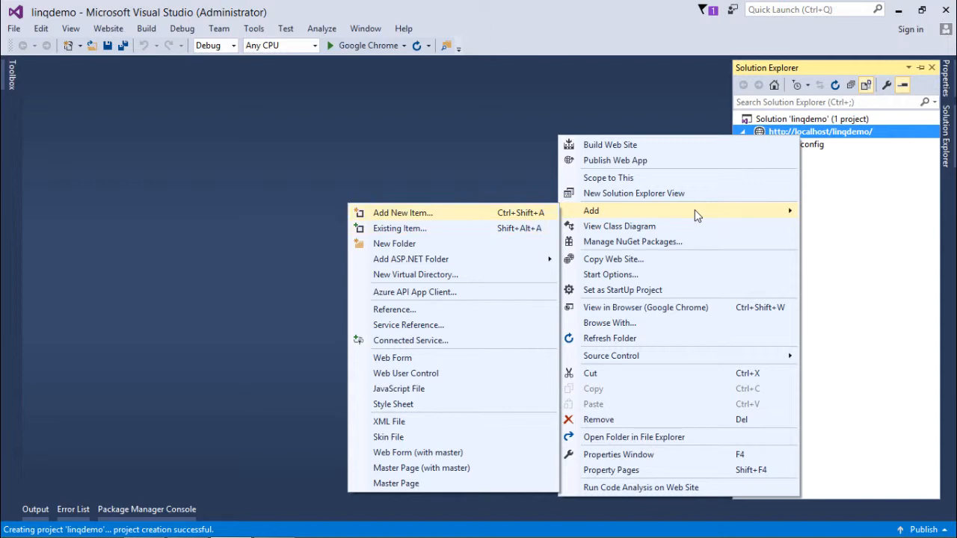
left_click(402, 213)
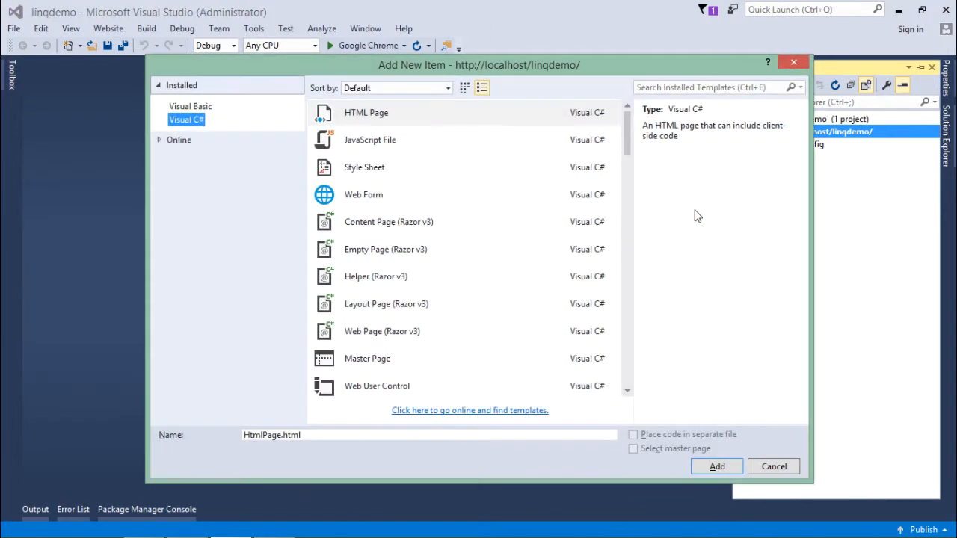
left_click(364, 194)
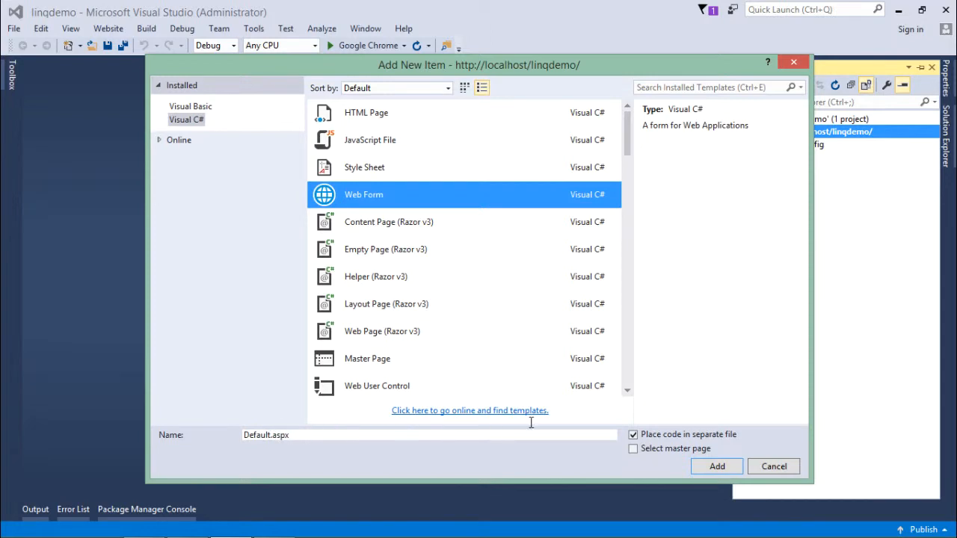
left_click(774, 466)
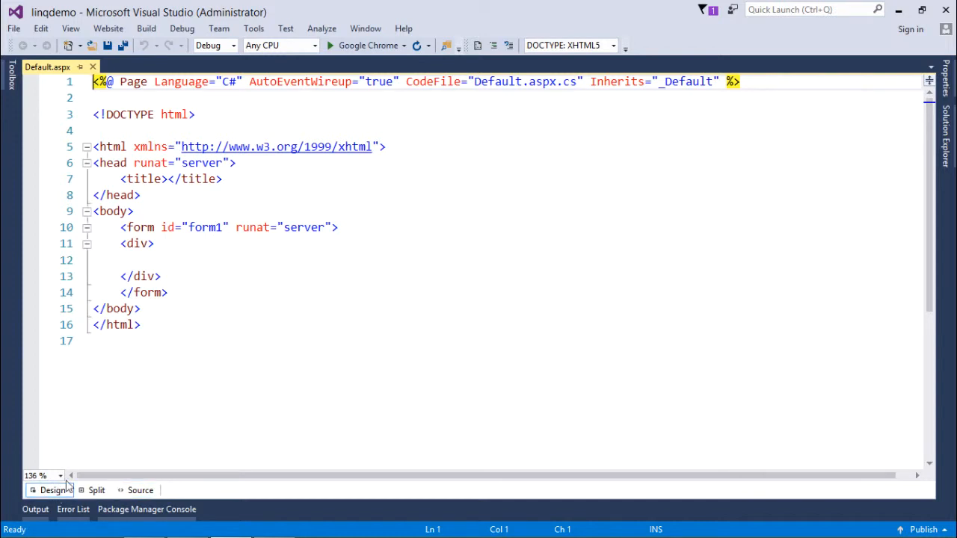
Switch Default.aspx to Design view, show the Toolbox, then open Default.aspx.cs at Page_Load.
left_click(53, 490)
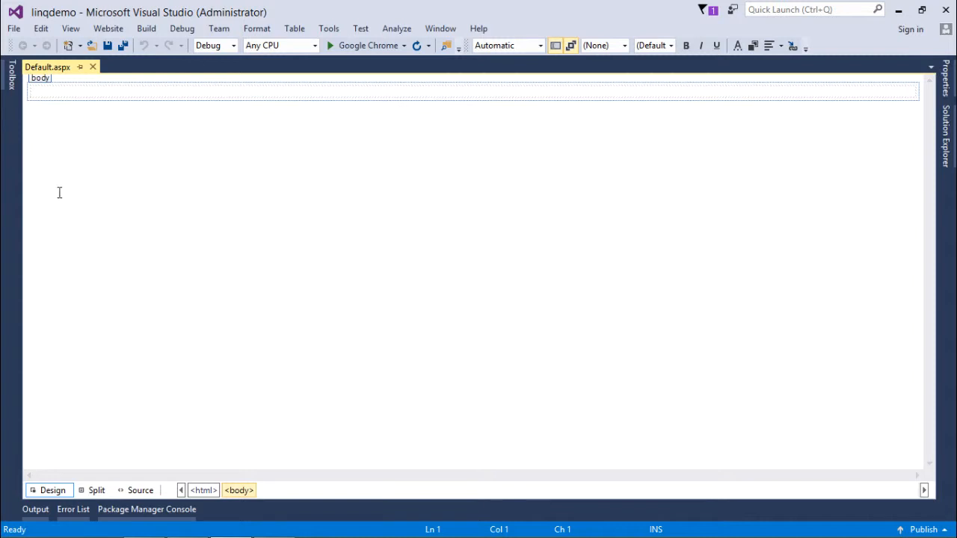
mouse_move(6, 71)
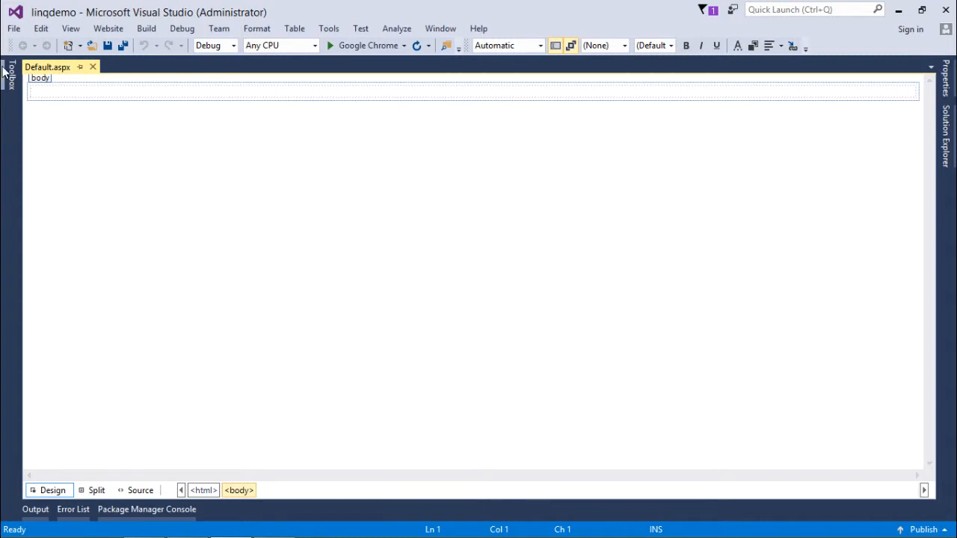
left_click(9, 71)
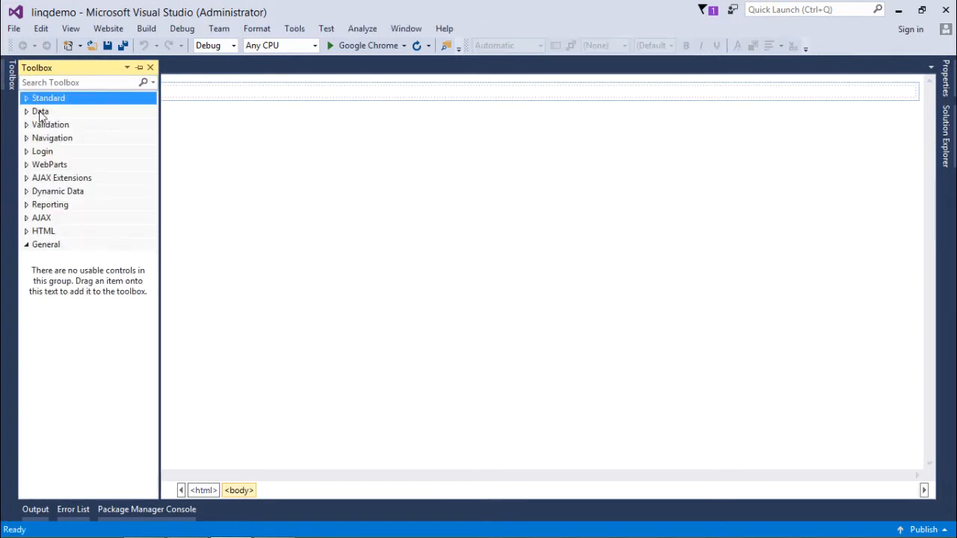
left_click(41, 111)
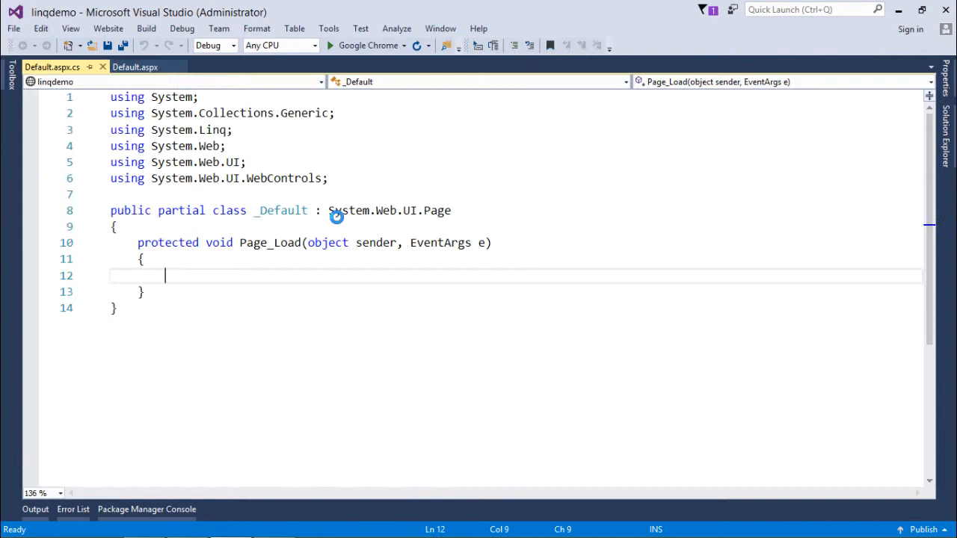
mouse_move(327, 242)
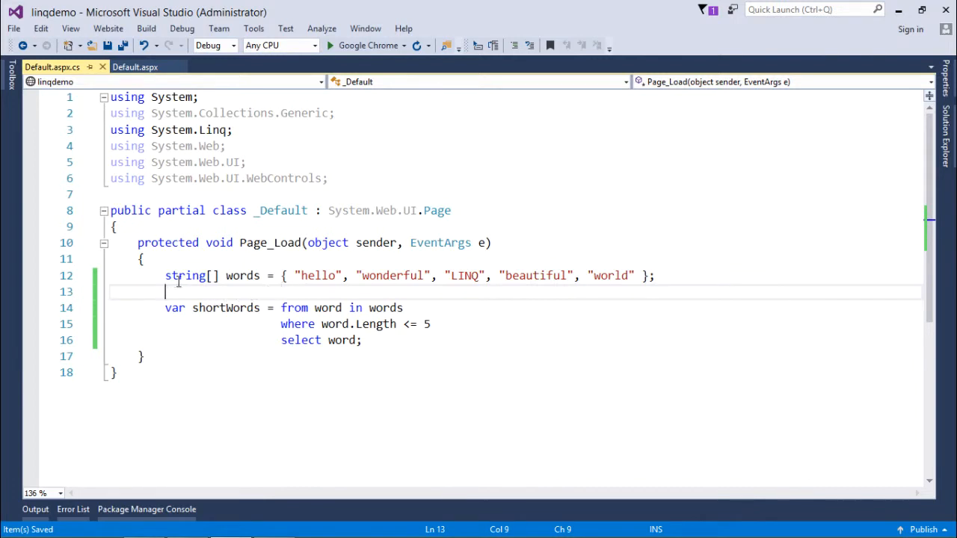
mouse_move(346, 297)
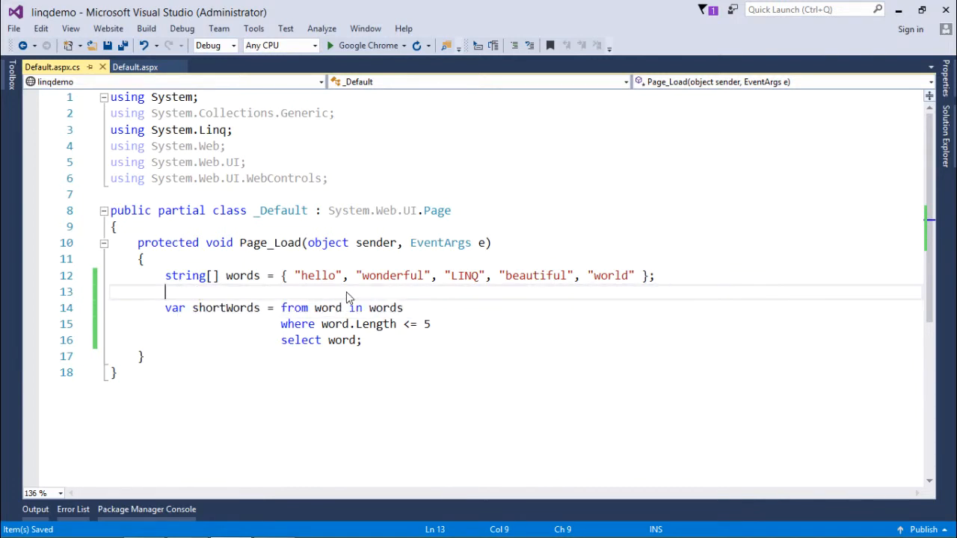
mouse_move(582, 294)
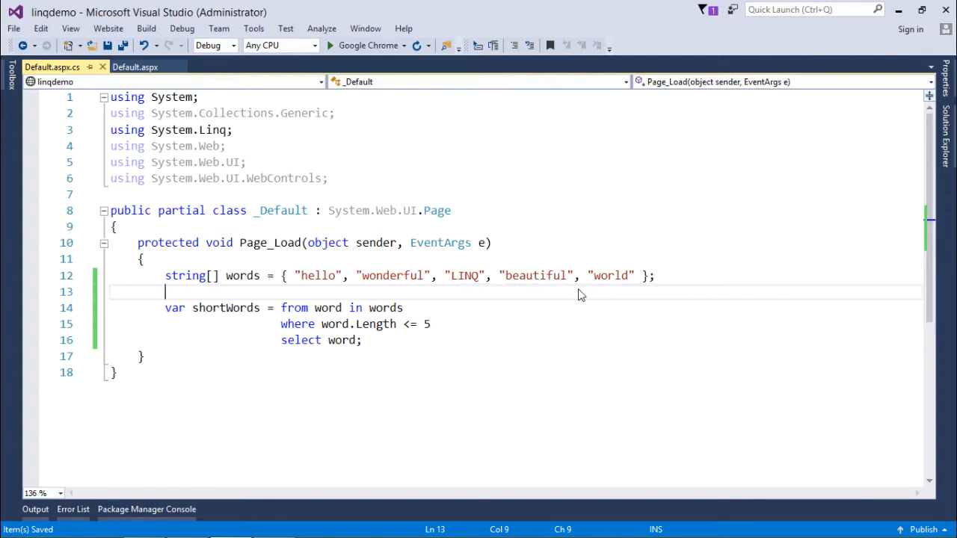
mouse_move(505, 353)
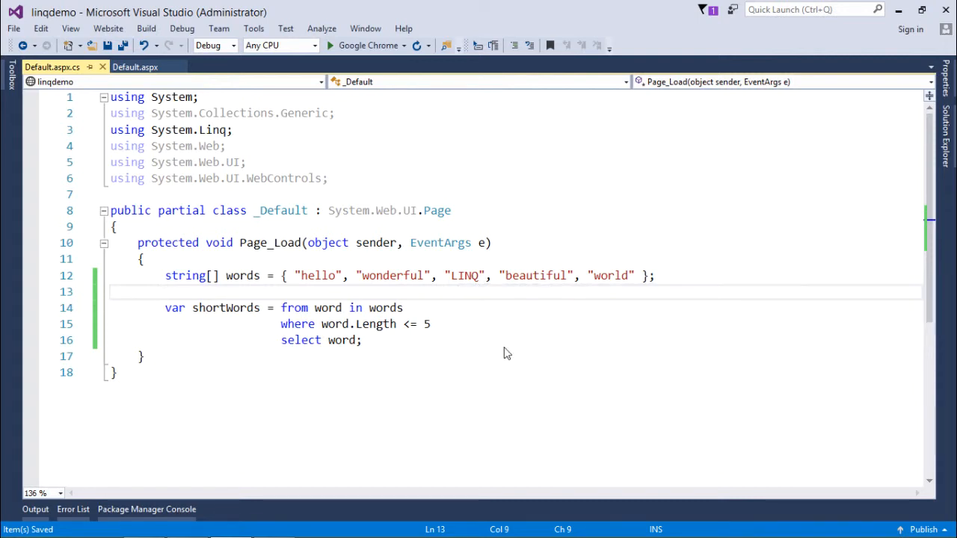
mouse_move(587, 291)
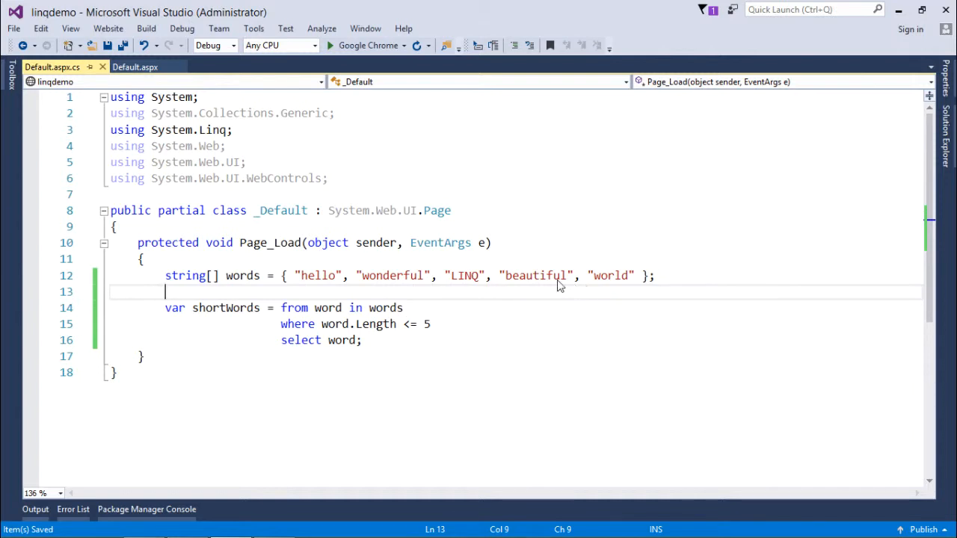
double_click(242, 275)
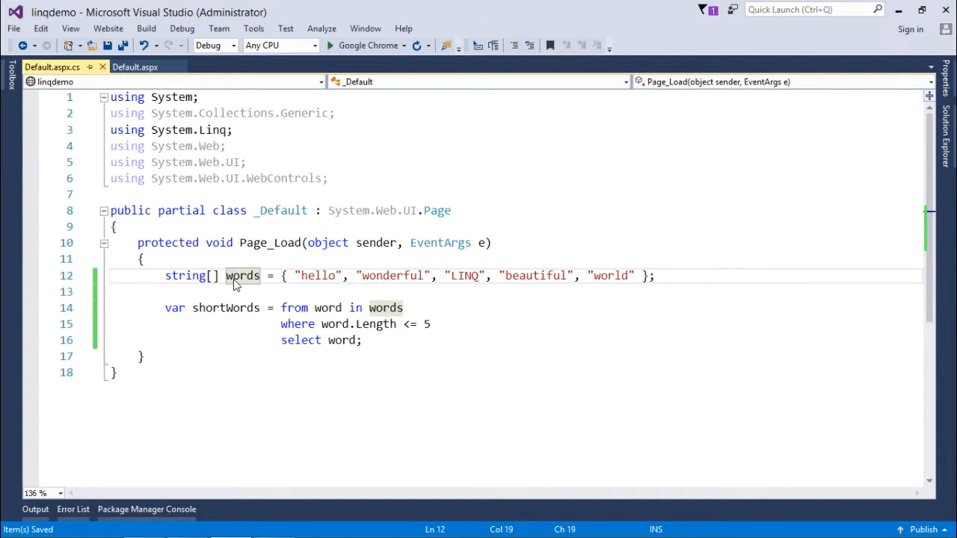
double_click(225, 307)
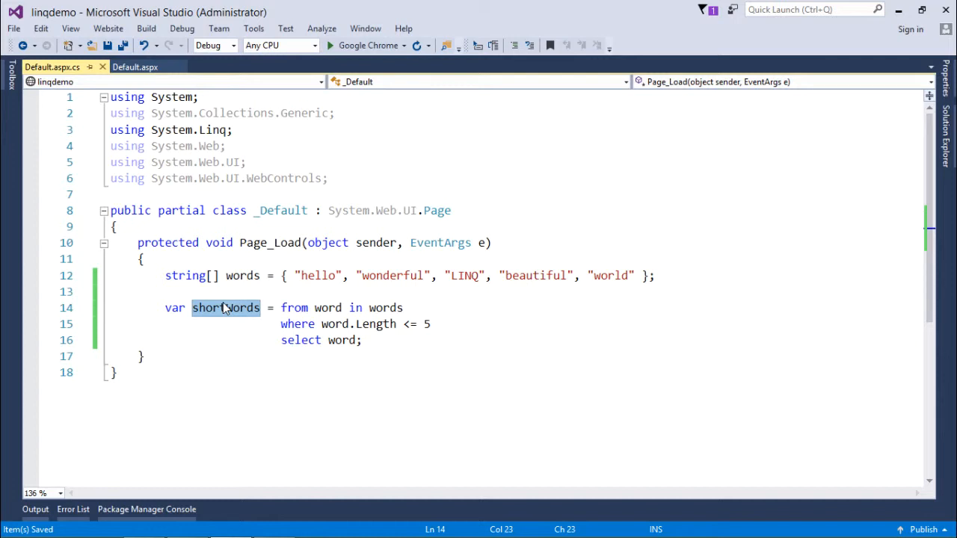
mouse_move(281, 311)
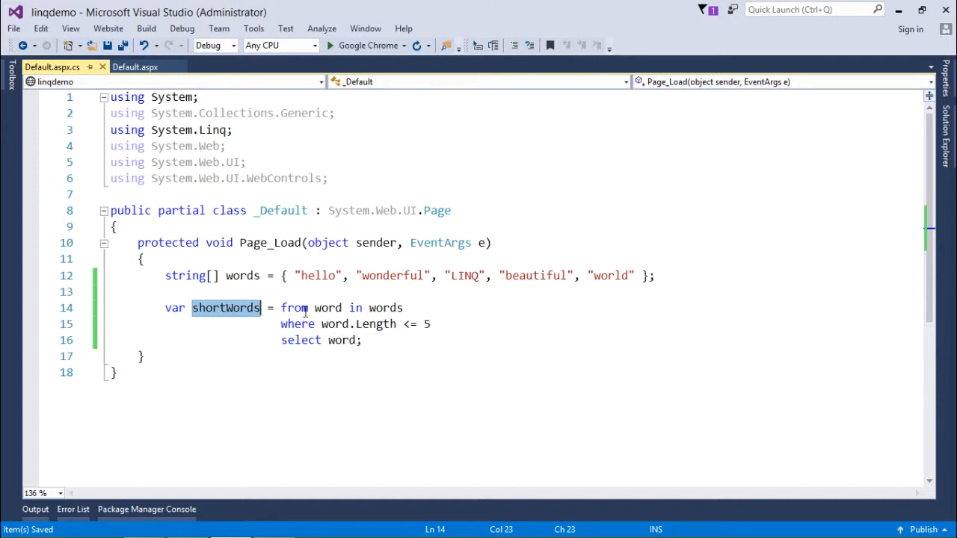
left_click(309, 307)
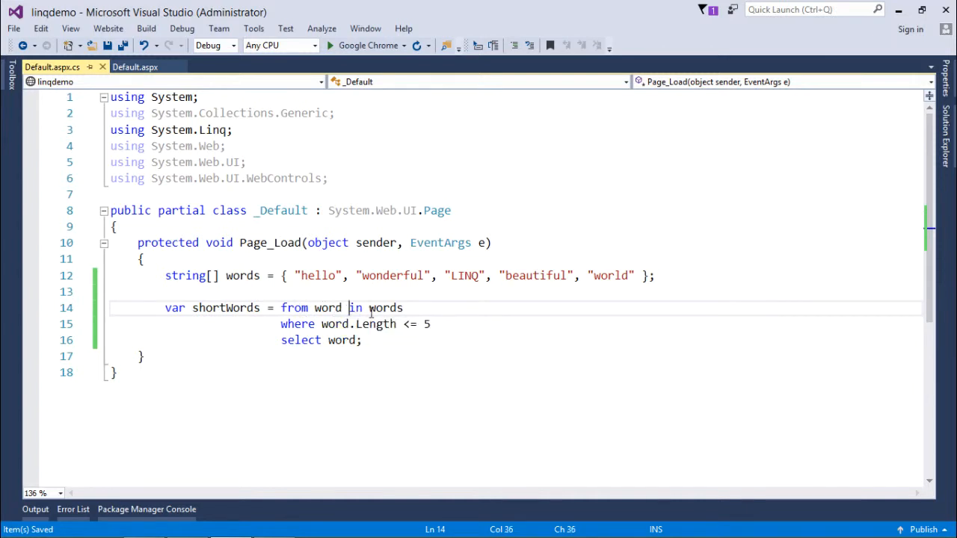
double_click(327, 307)
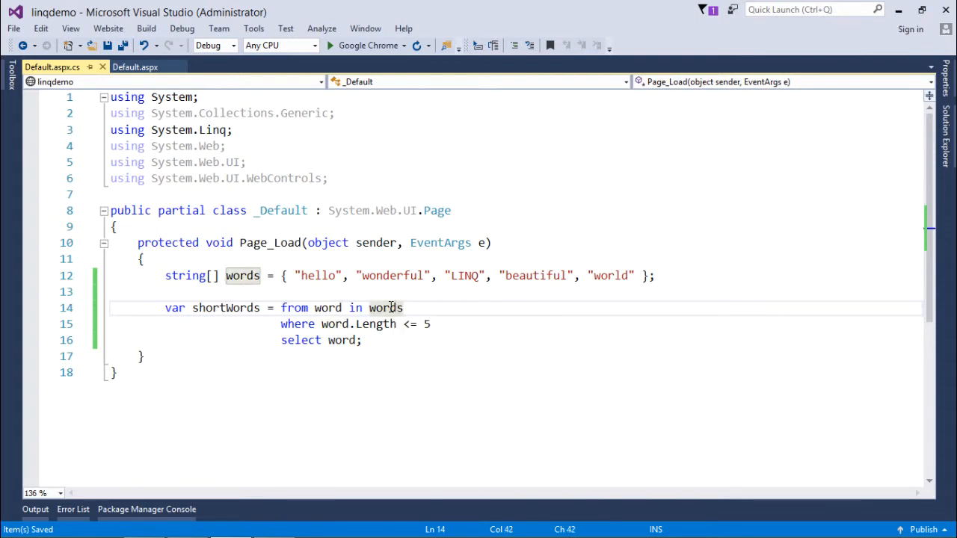
double_click(385, 308)
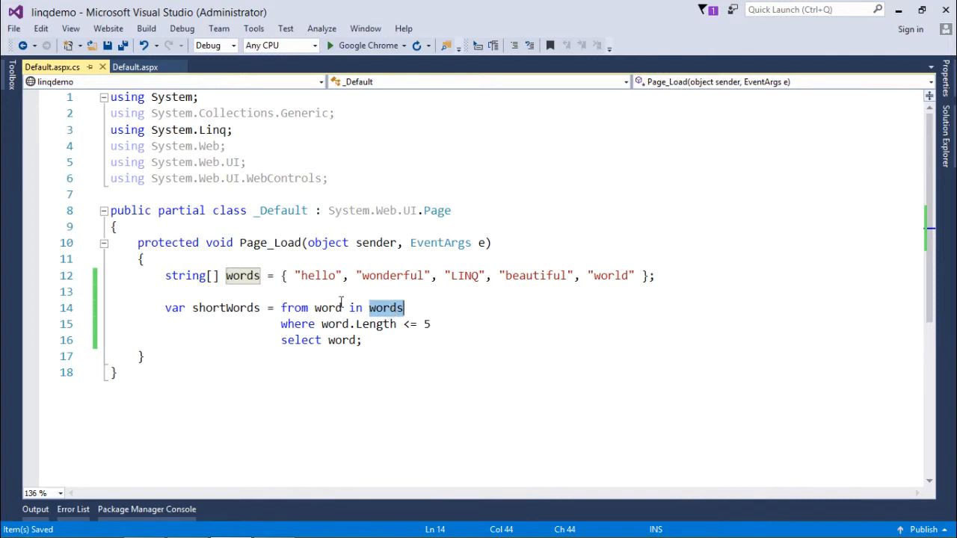
left_click(242, 276)
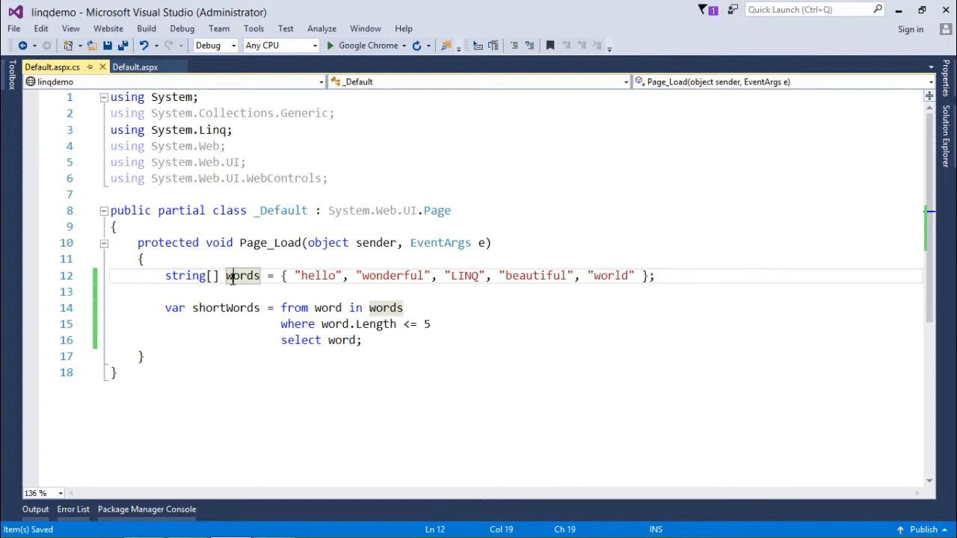
mouse_move(239, 276)
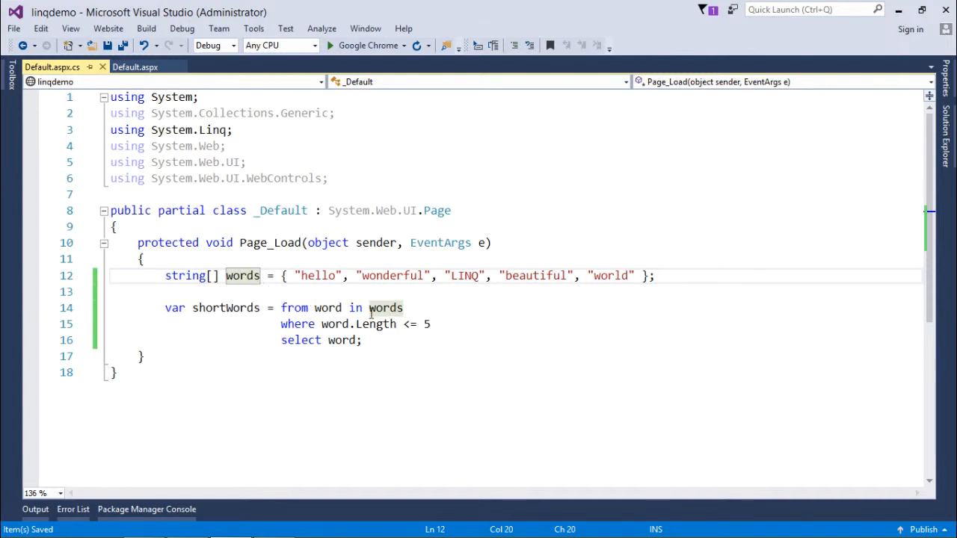
left_click(403, 307)
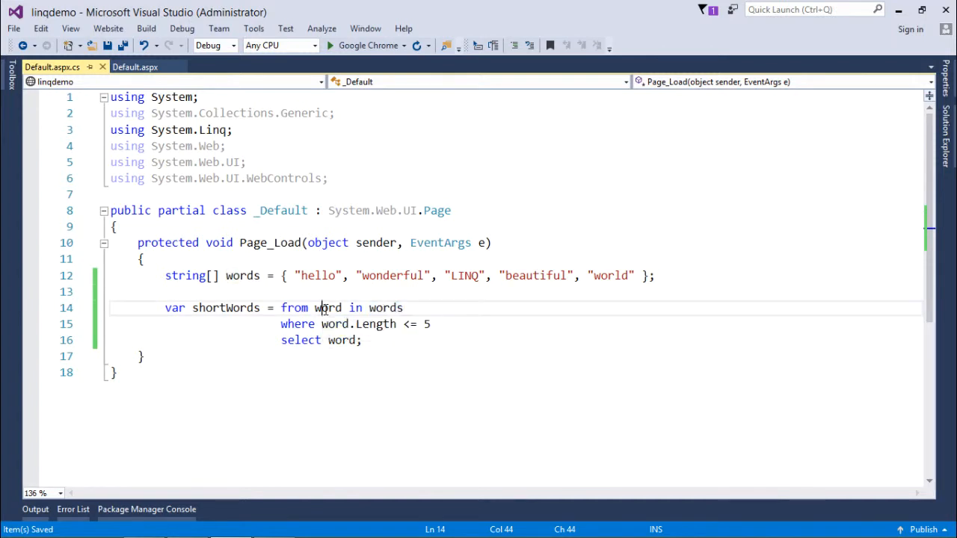
mouse_move(385, 307)
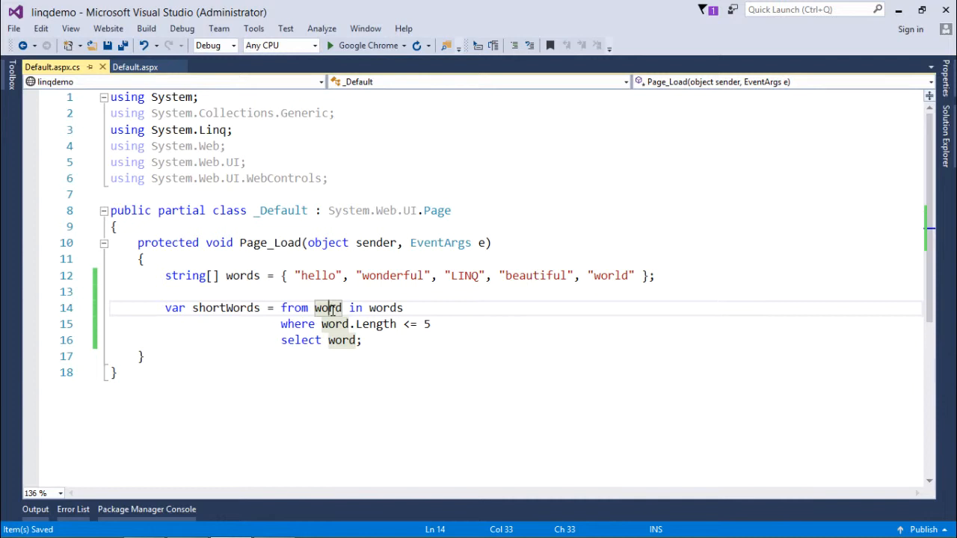
left_click(299, 324)
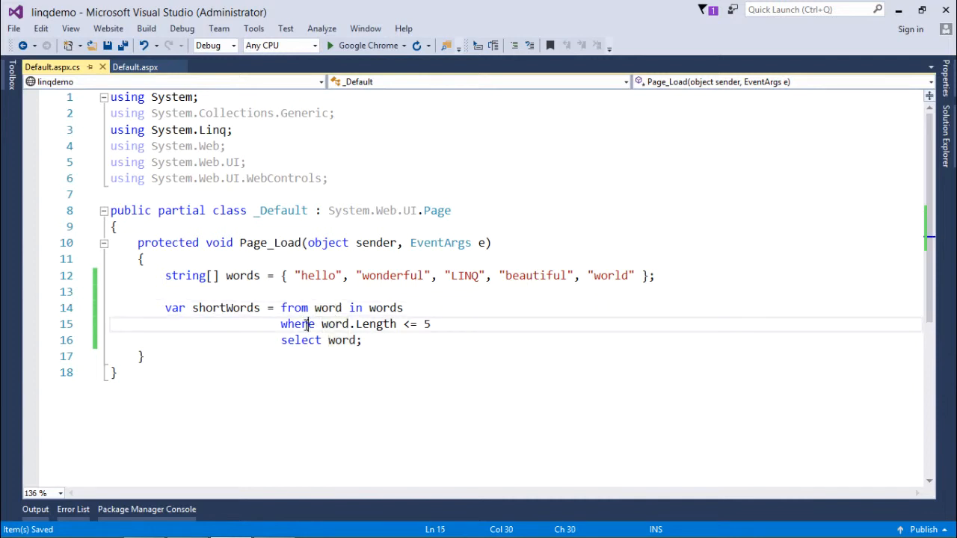
left_click(281, 324)
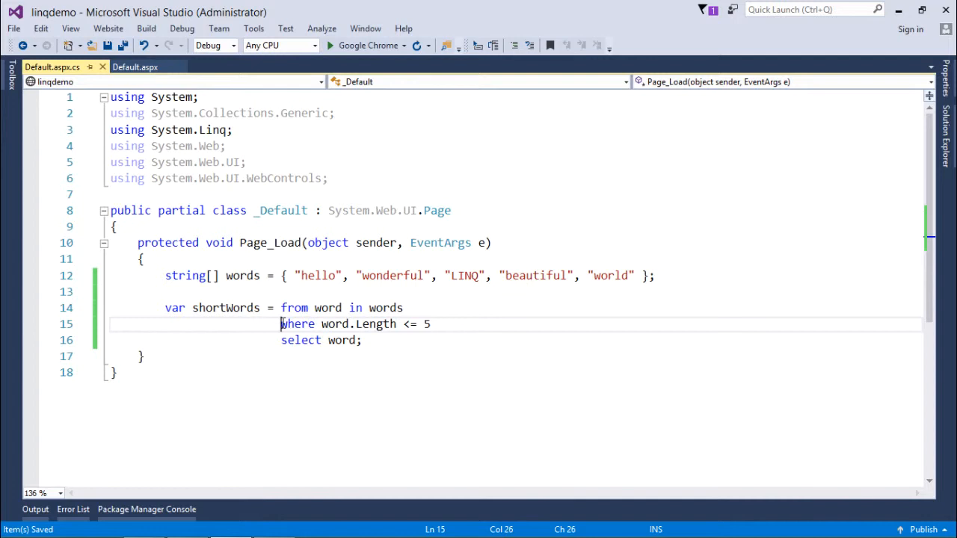
type("//")
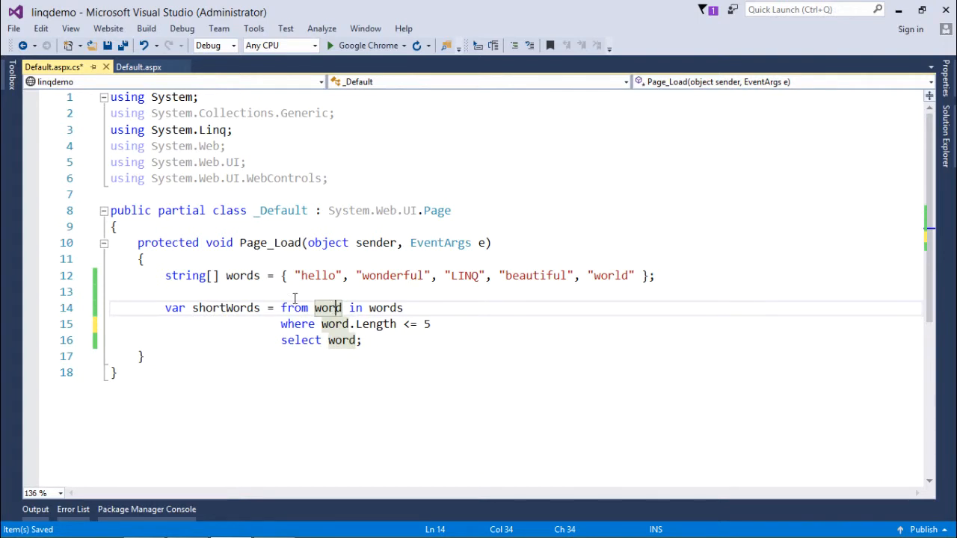
mouse_move(242, 275)
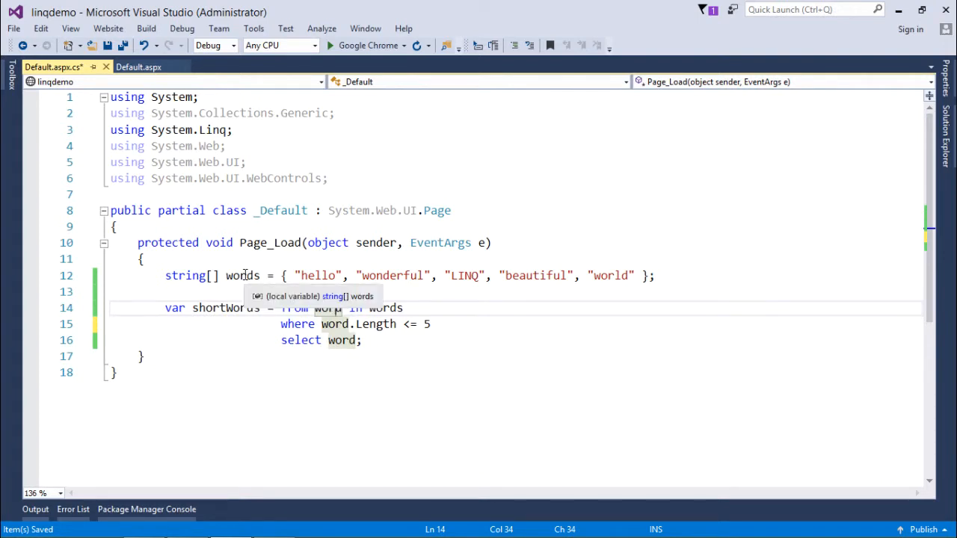
double_click(242, 275)
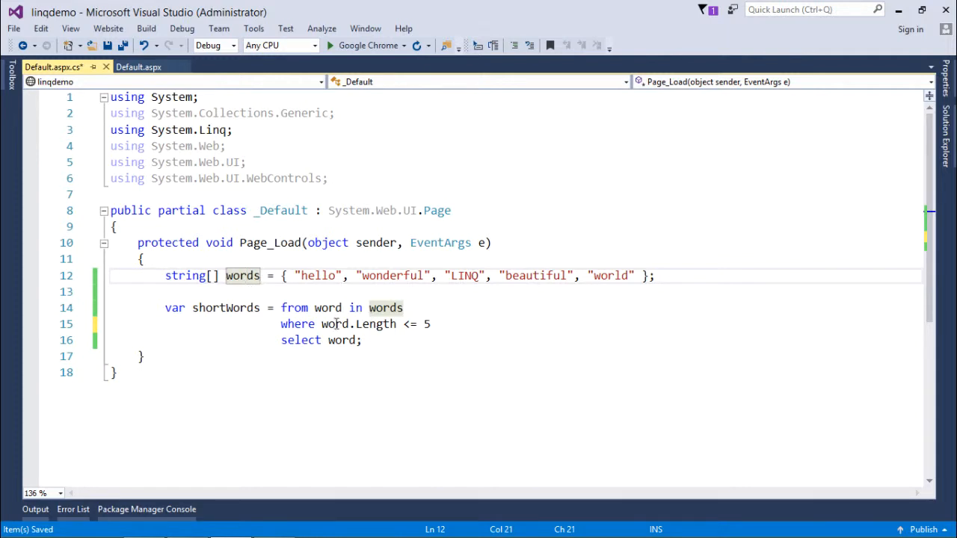
left_click(327, 307)
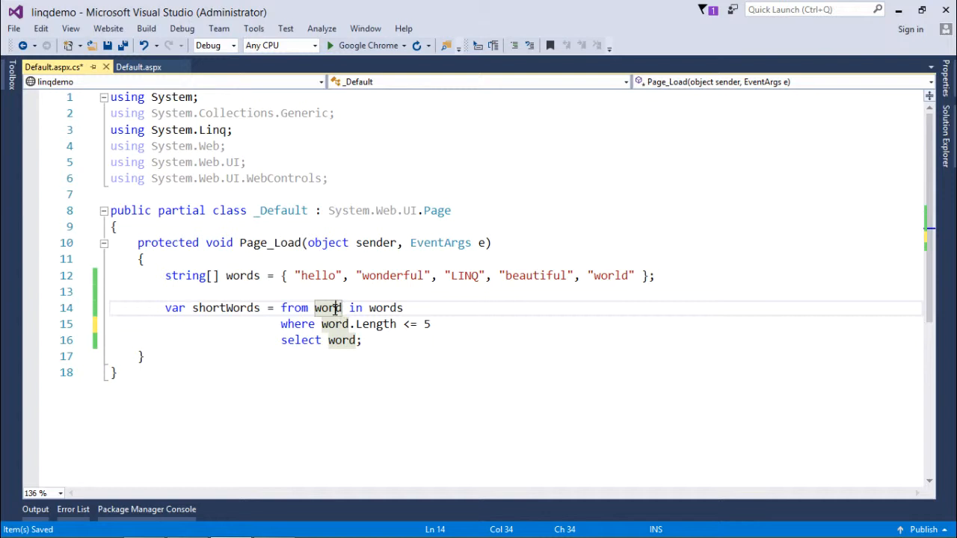
mouse_move(340, 340)
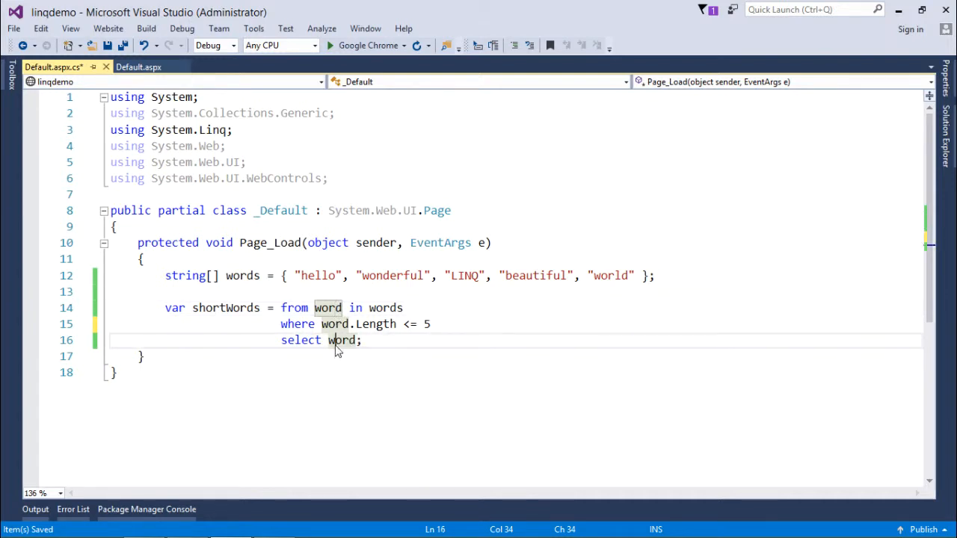
mouse_move(339, 340)
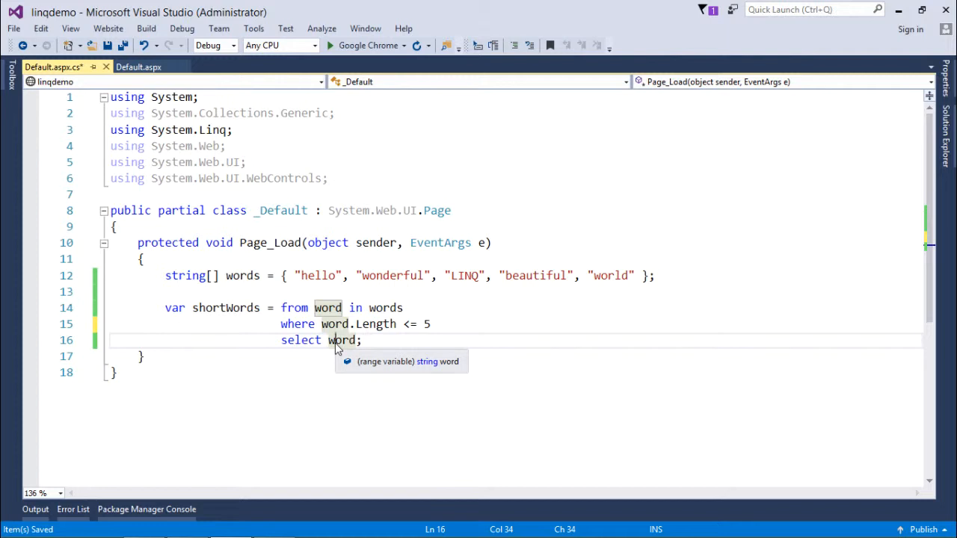
mouse_move(377, 324)
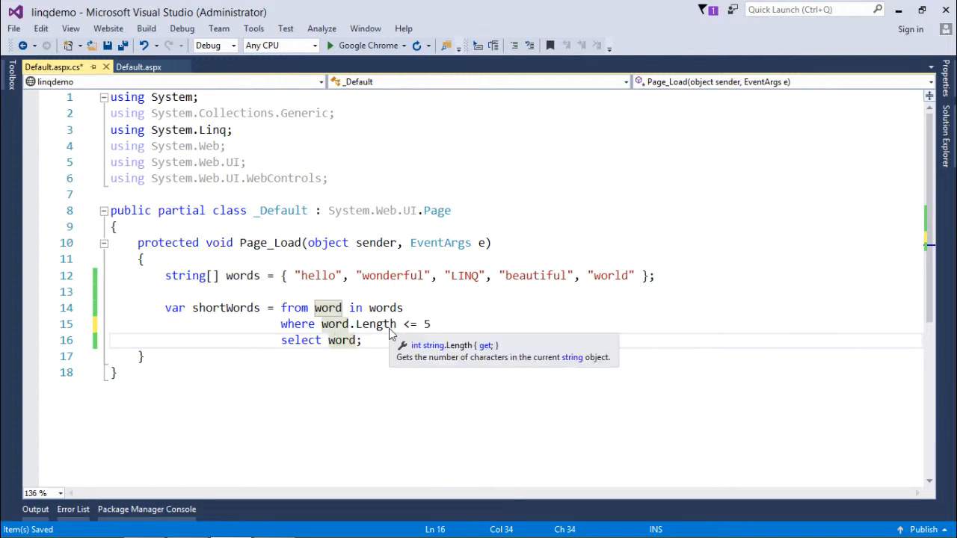
mouse_move(338, 340)
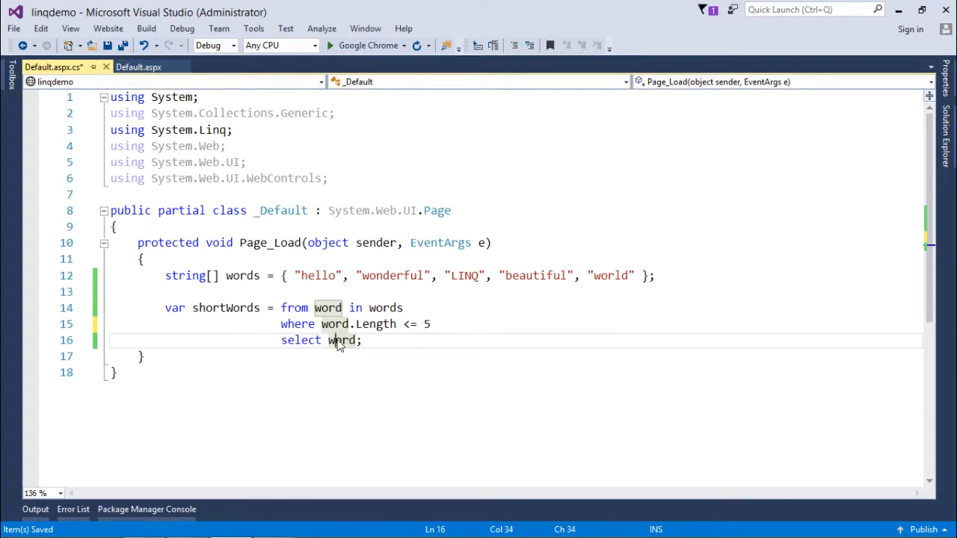
mouse_move(224, 308)
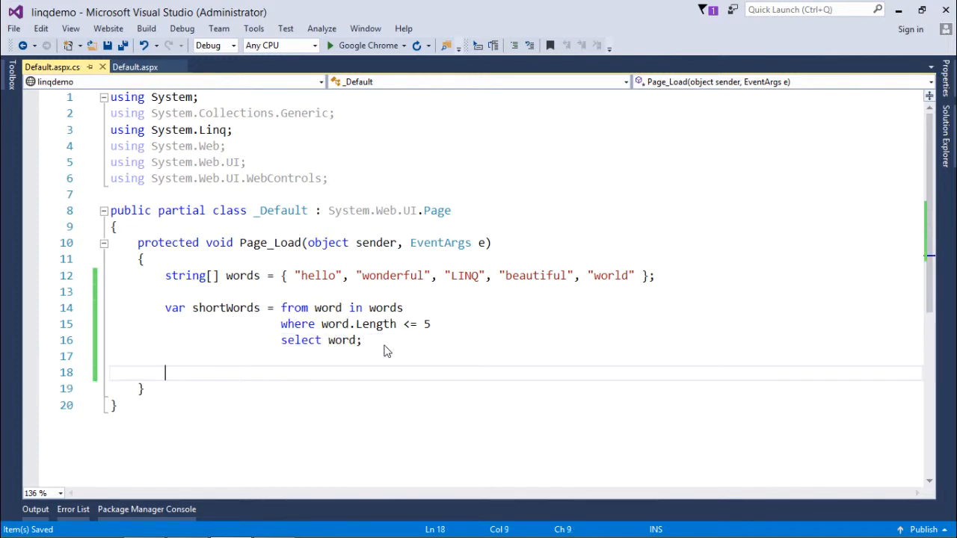
mouse_move(224, 307)
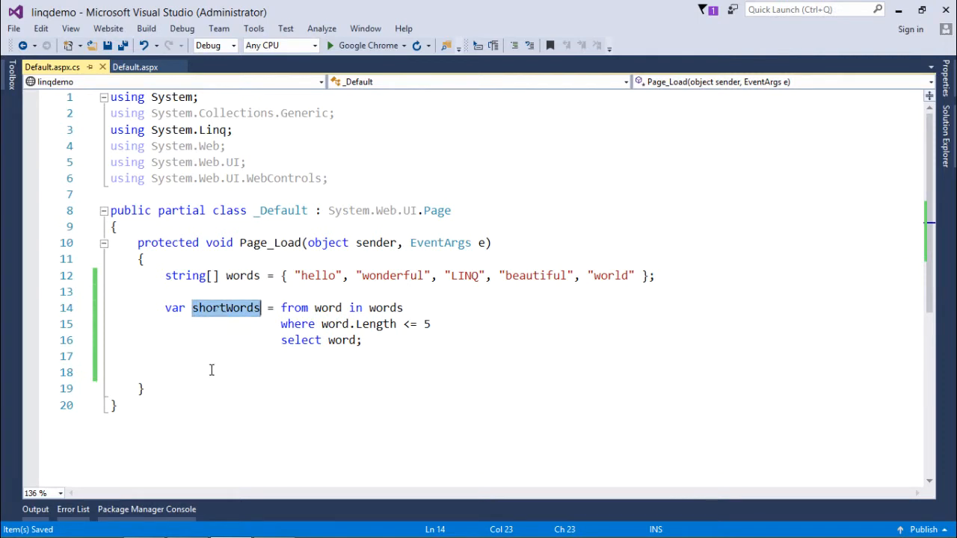
Write a foreach loop iterating each word over the short-words query result.
type("f")
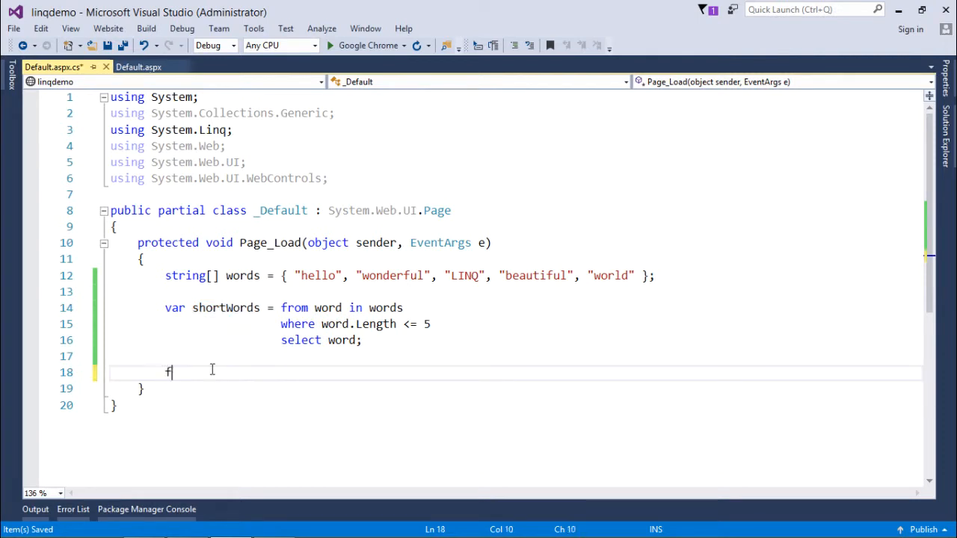
type("foreach (var item in collection")
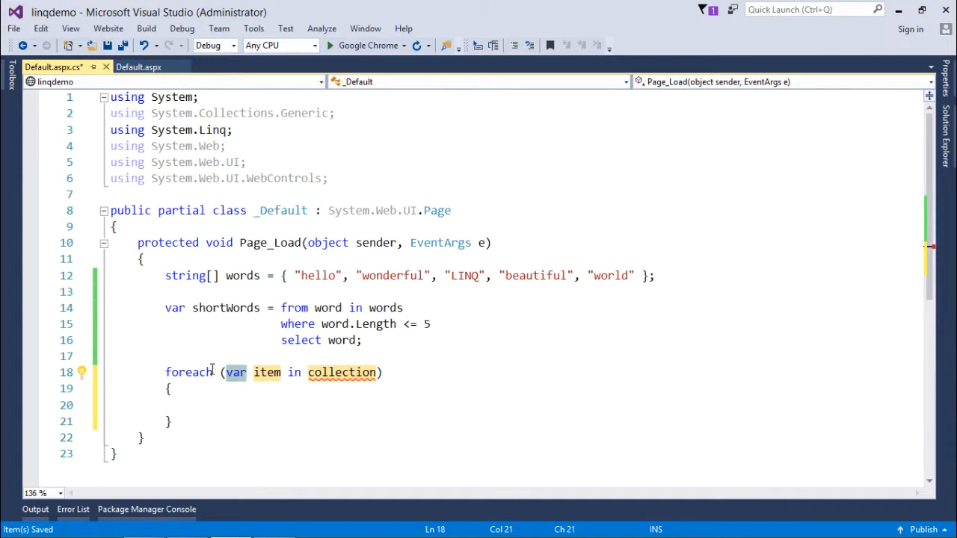
type("w")
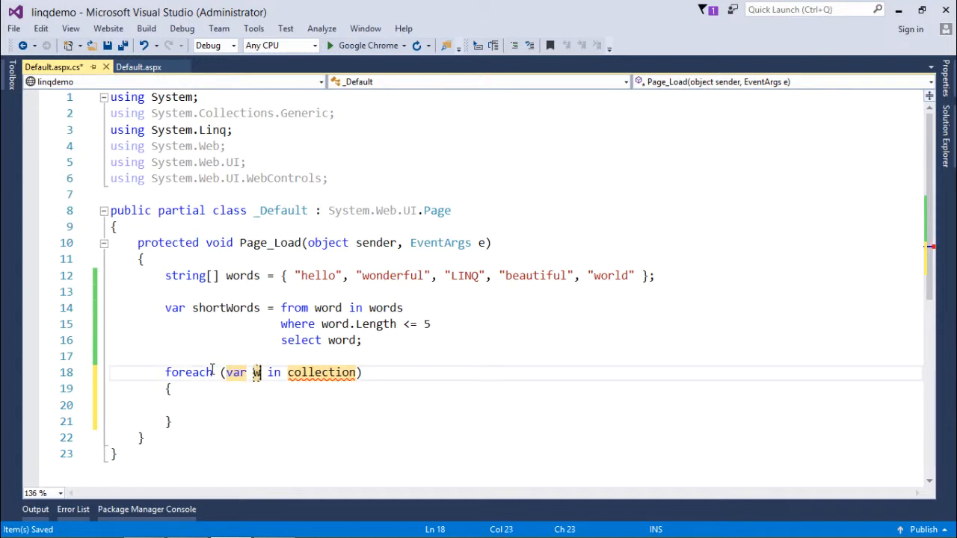
type("ord")
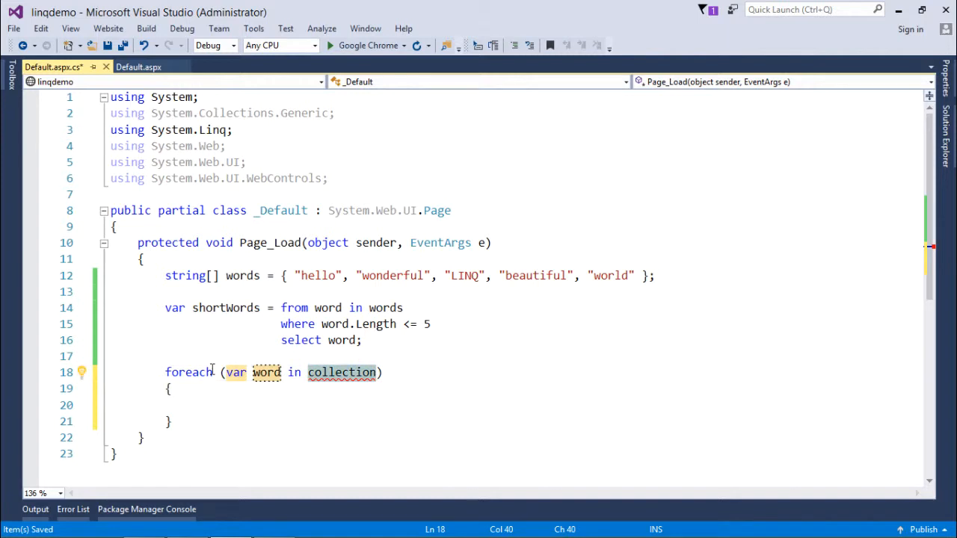
type("shortWords")
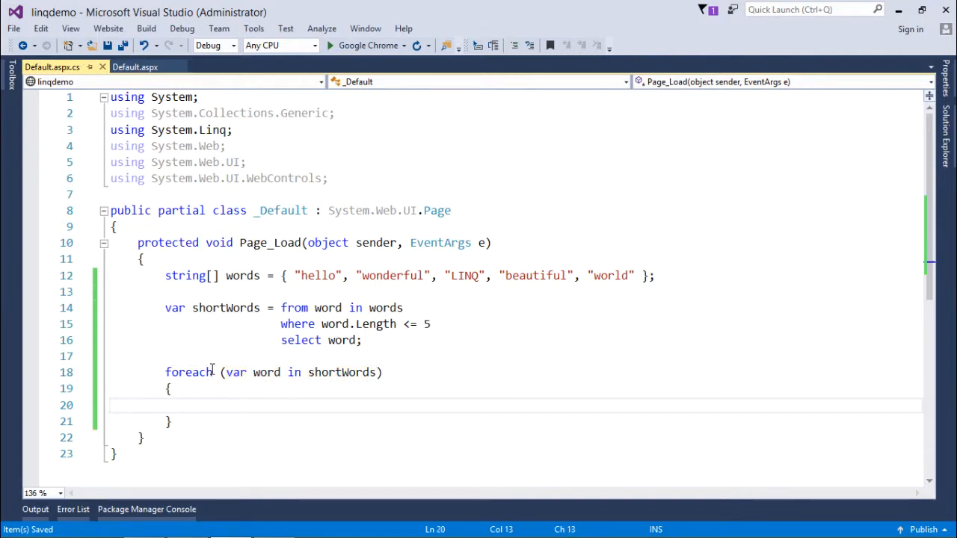
Inside the loop, add Response.Write(word + "<br />"); and save Default.aspx.cs.
type("Res")
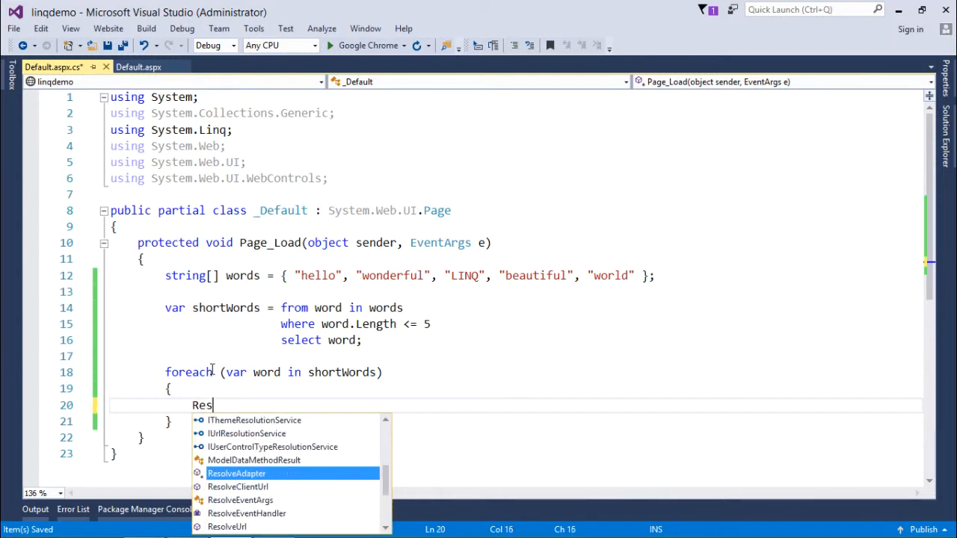
type("ponse")
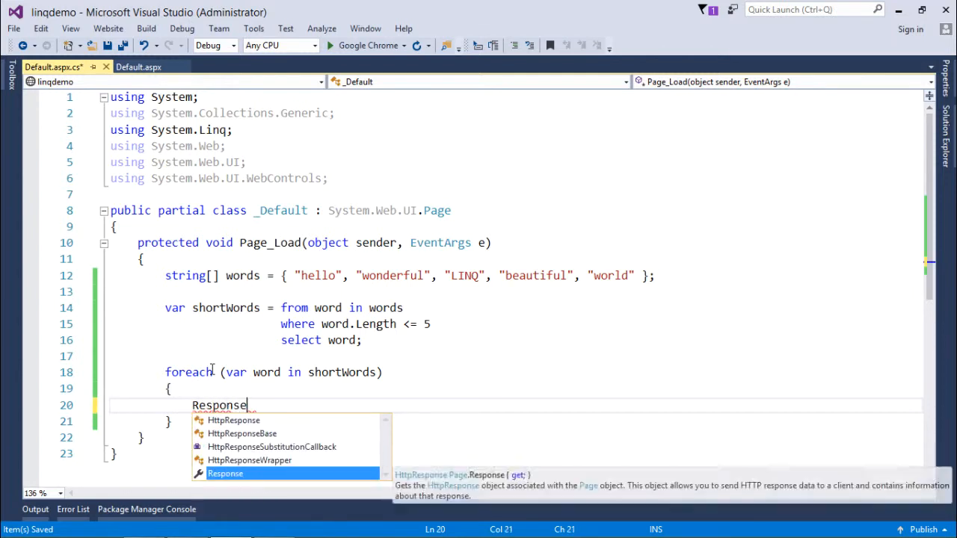
type(".Write")
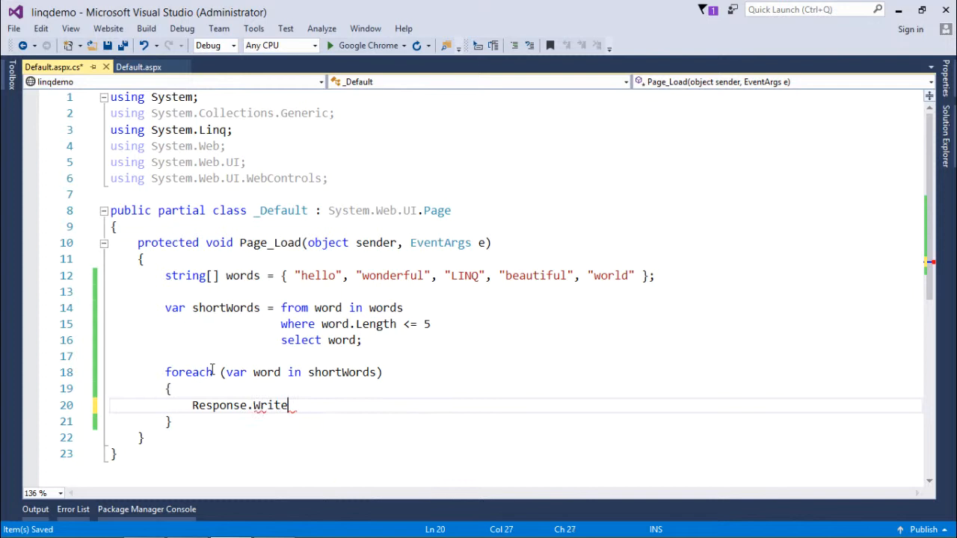
type("();")
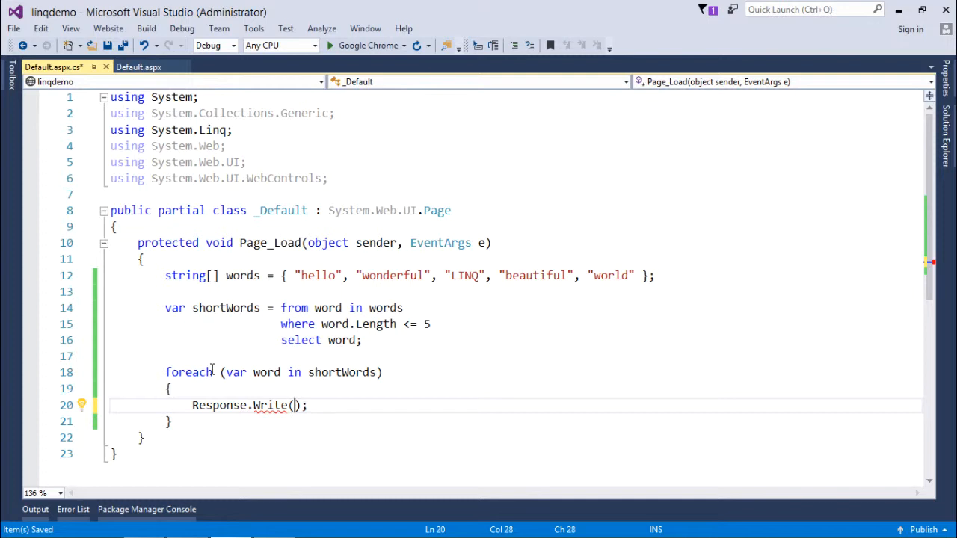
type("word + \"<br")
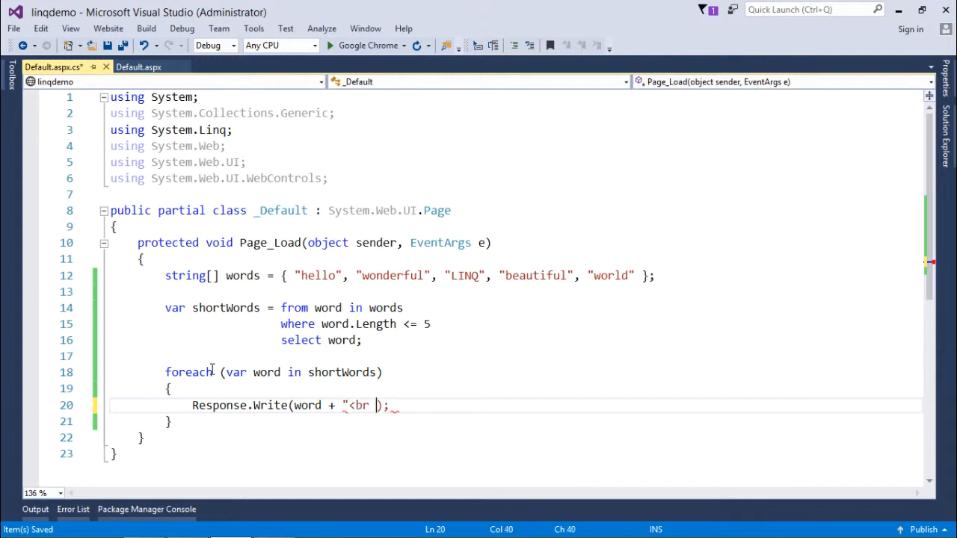
type("/>\"")
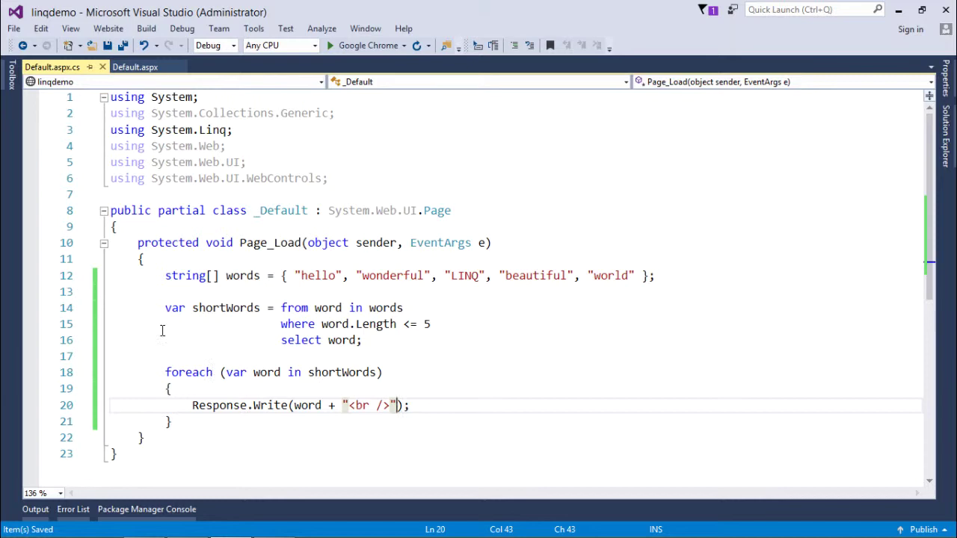
mouse_move(368, 45)
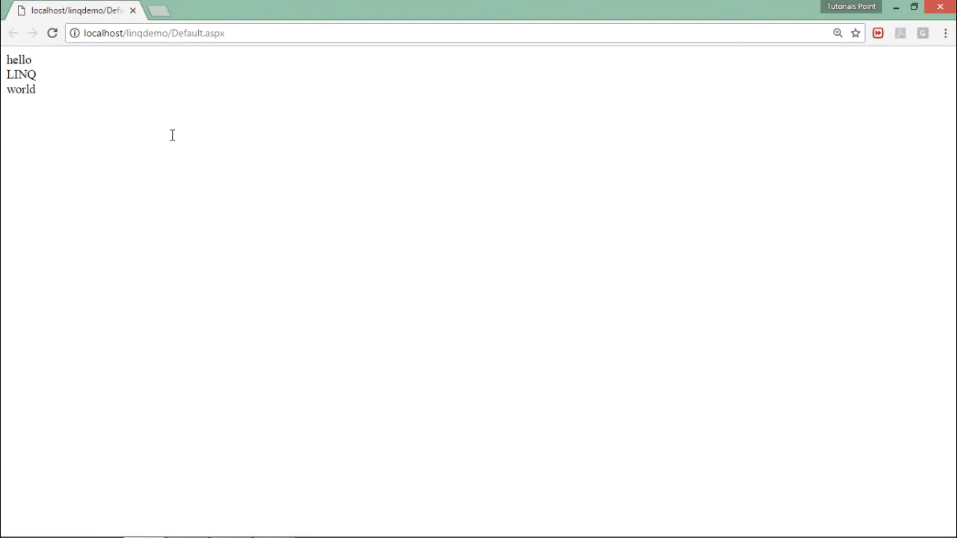
mouse_move(33, 67)
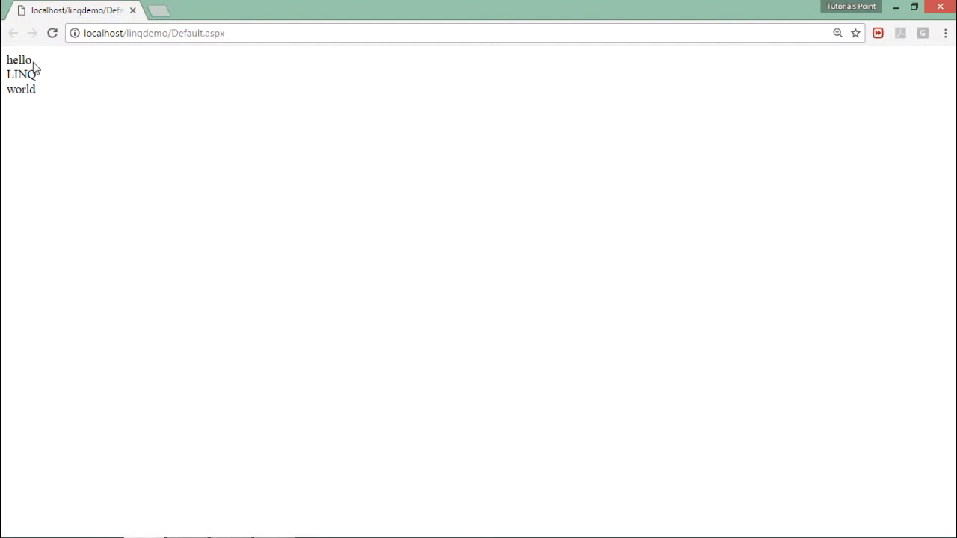
mouse_move(47, 64)
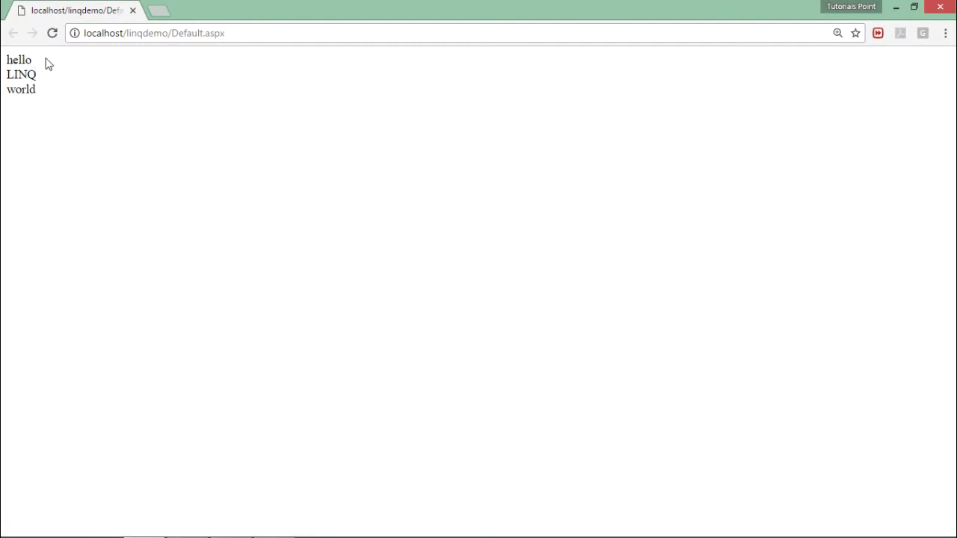
mouse_move(53, 89)
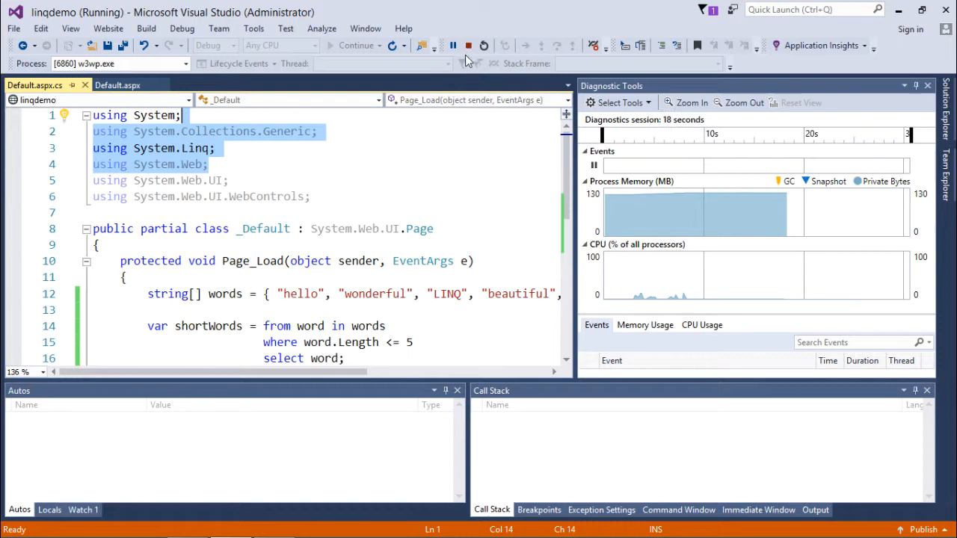
Stop debugging and highlight the query's from keyword and range variable word.
left_click(468, 46)
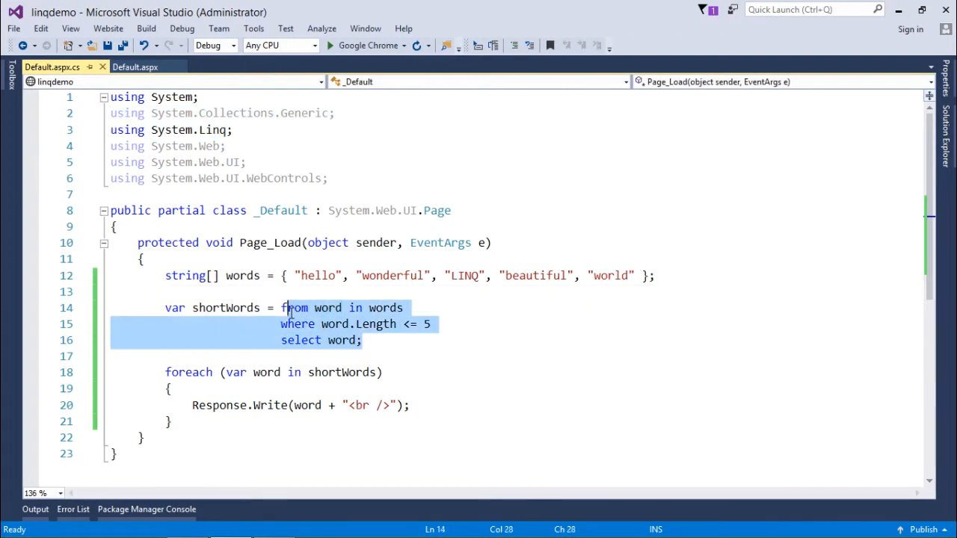
left_click(306, 308)
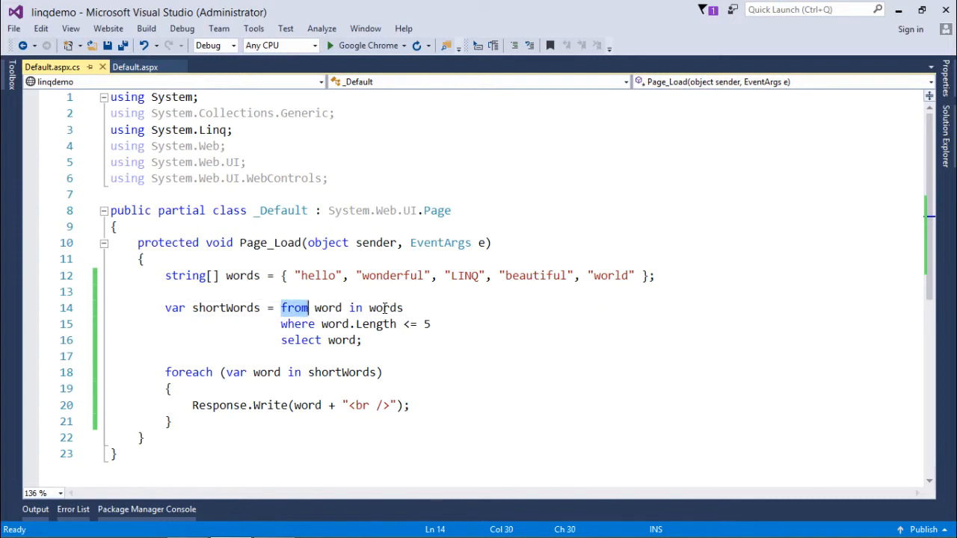
double_click(385, 308)
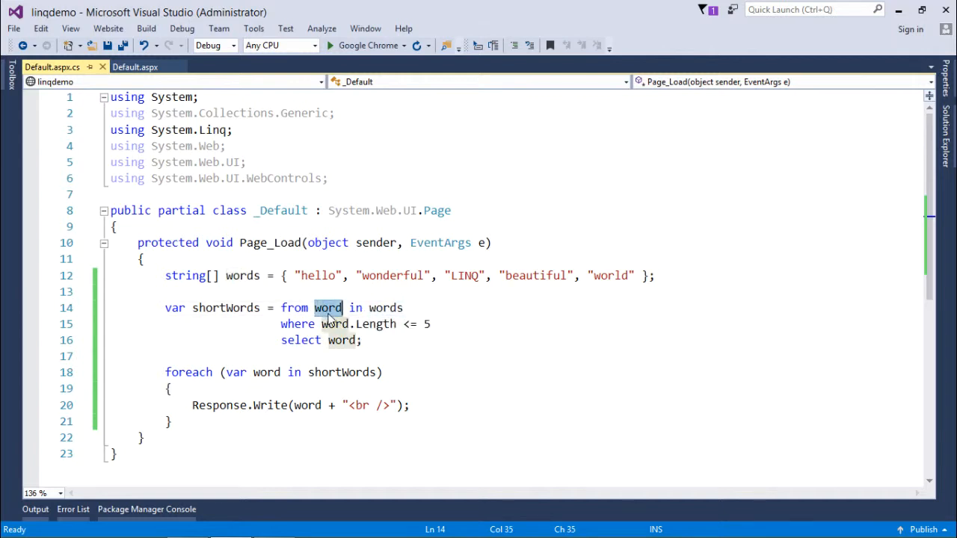
Point out the source array words, the range variable, the where clause, and the foreach body.
left_click(329, 308)
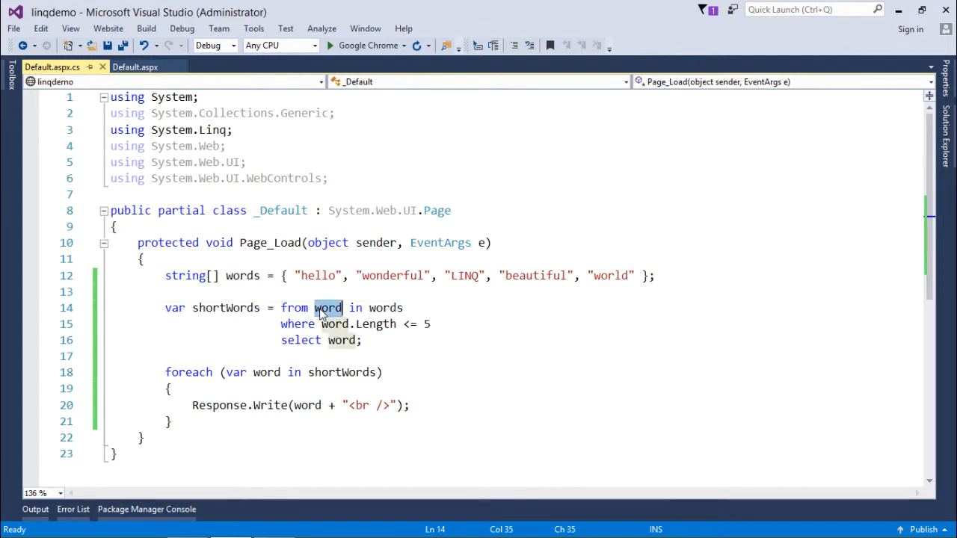
left_click(335, 324)
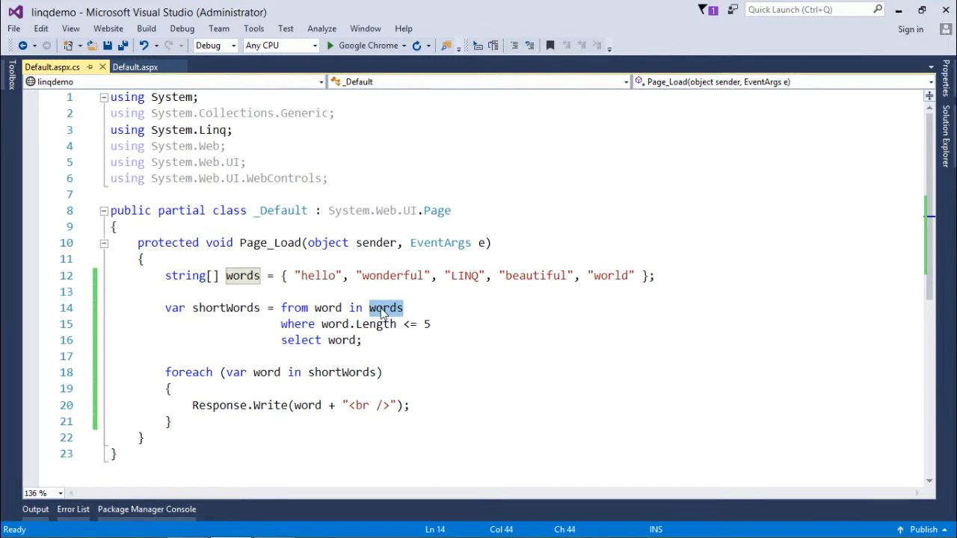
left_click(328, 307)
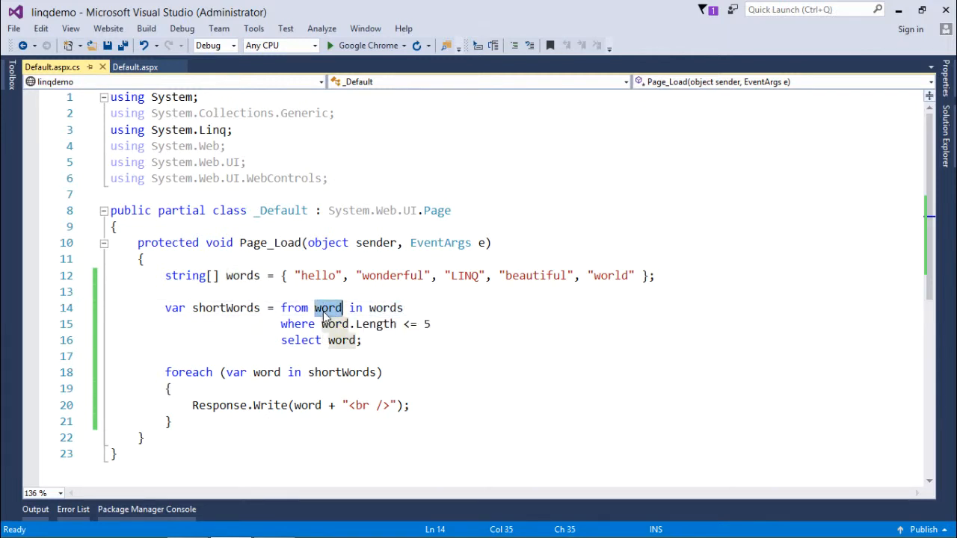
left_click(305, 324)
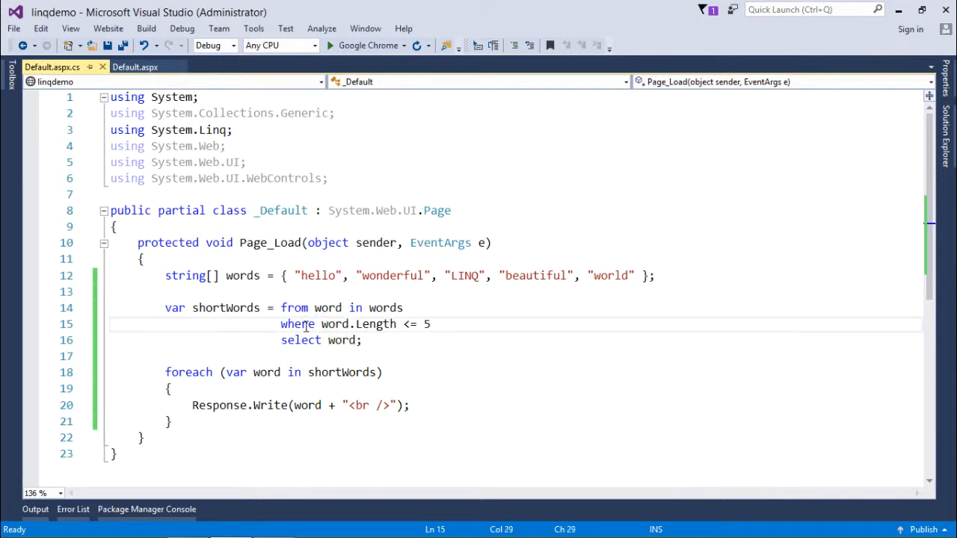
mouse_move(336, 323)
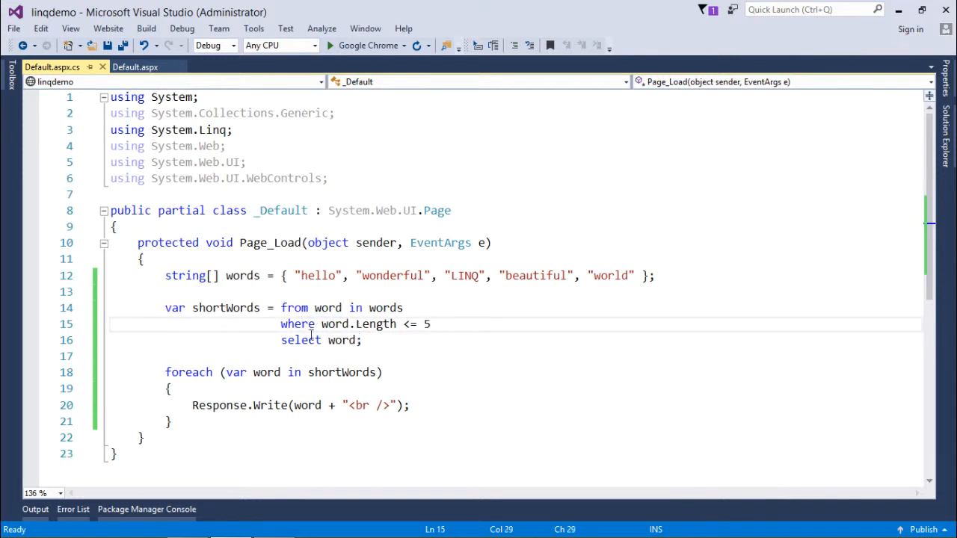
mouse_move(312, 340)
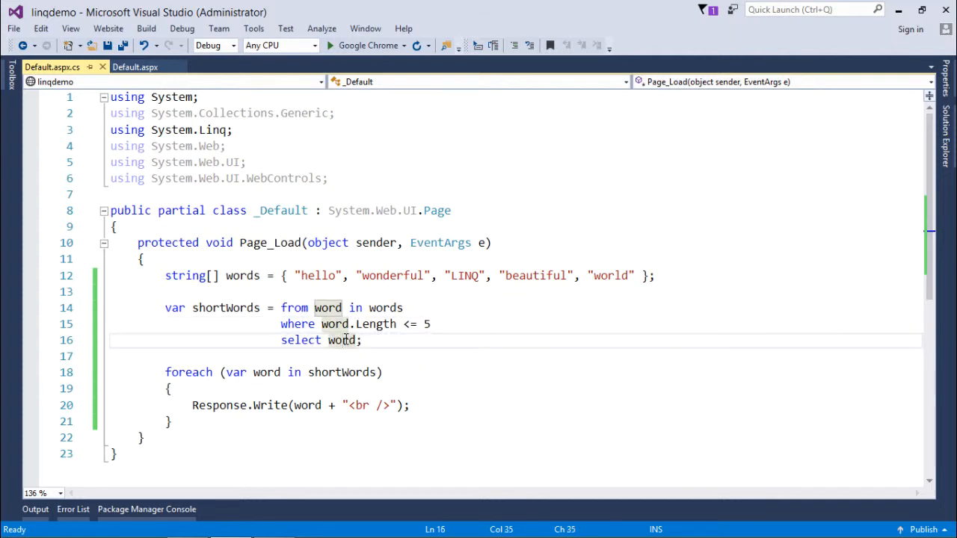
mouse_move(361, 293)
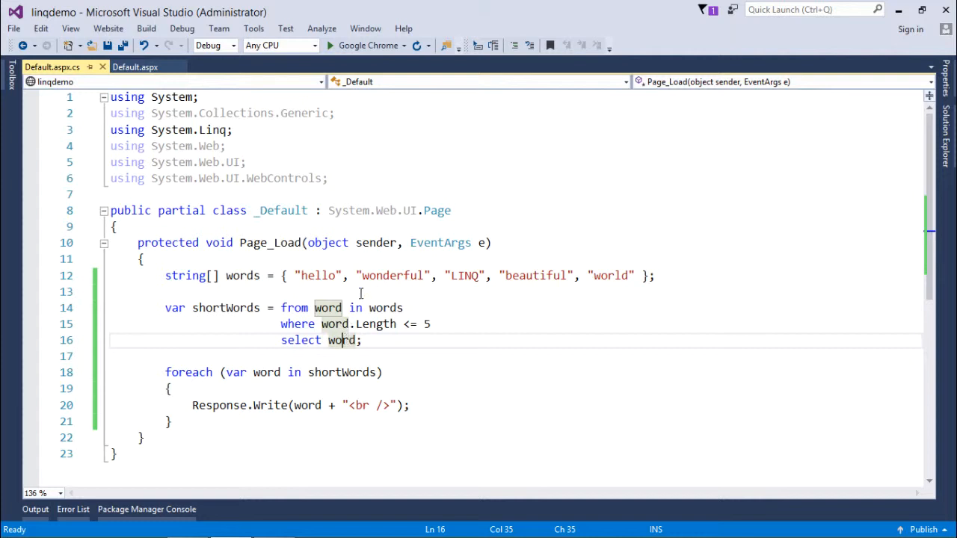
mouse_move(344, 340)
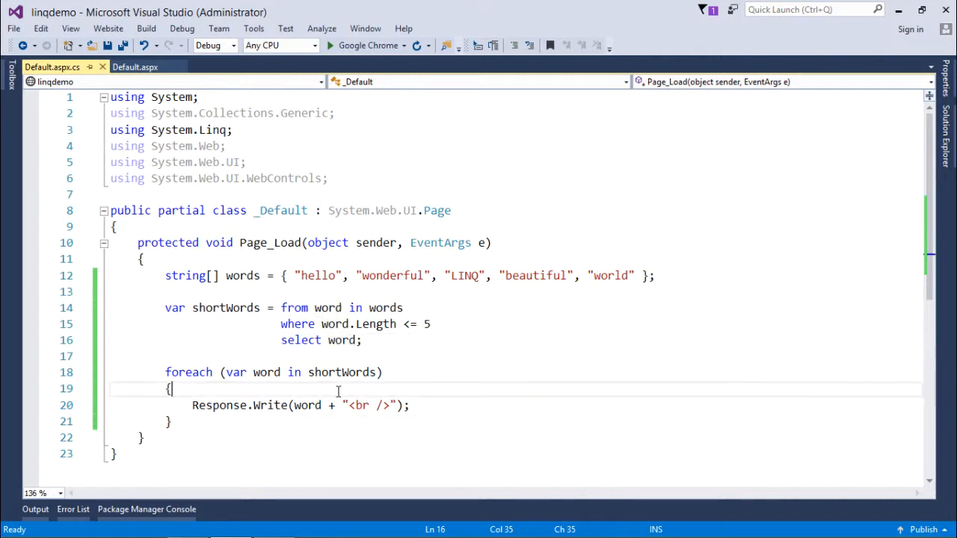
left_click(170, 388)
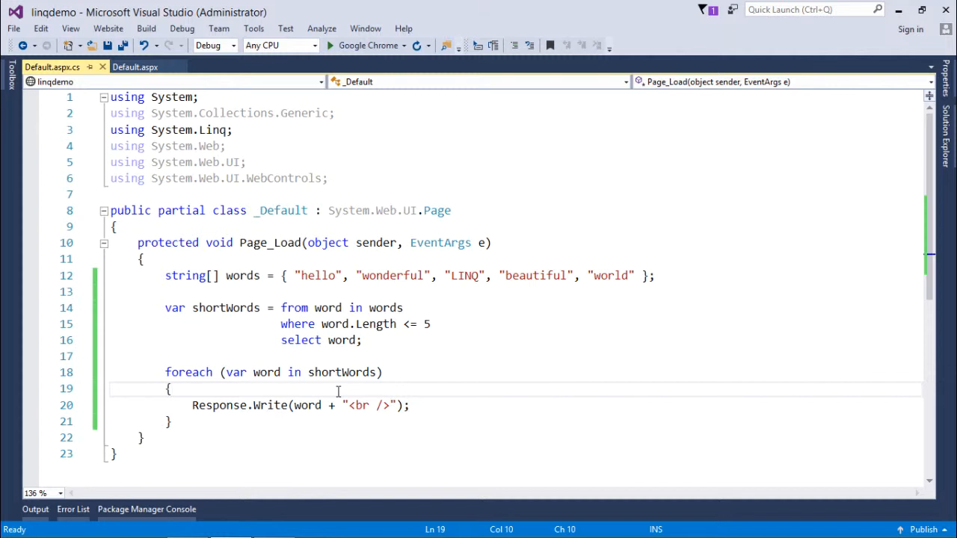
mouse_move(365, 324)
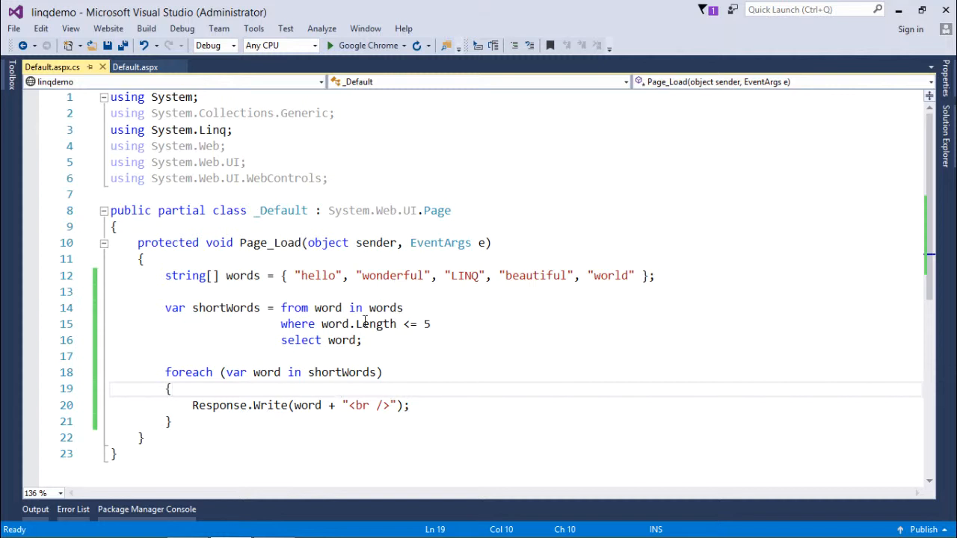